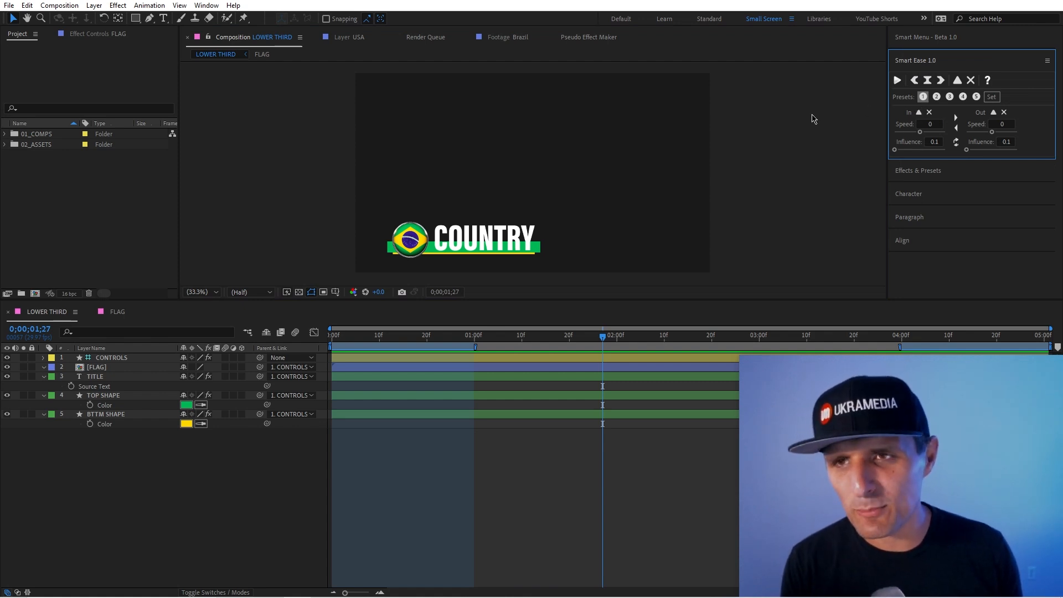
mouse_move(922, 79)
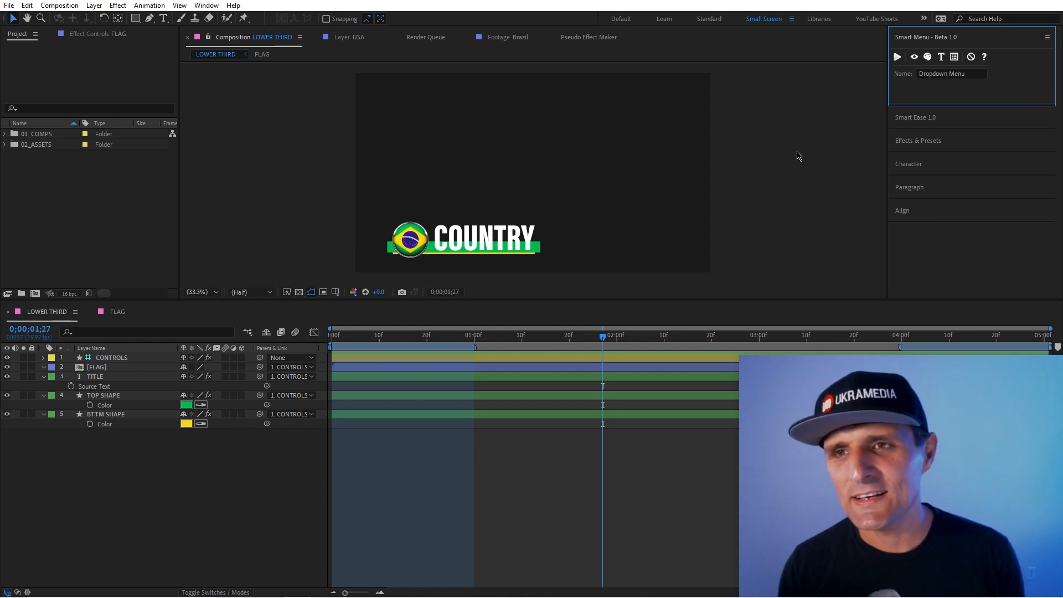
mouse_move(913, 149)
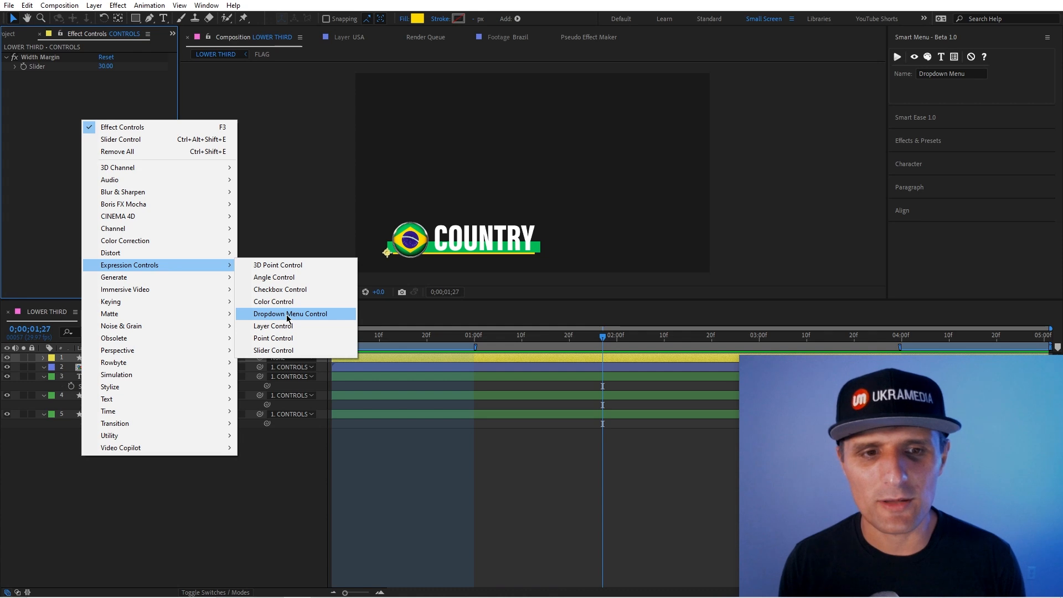
Step: Try a Dropdown Menu Control on CONTROLS, then cancel and undo it, leaving only Width Margin
click(289, 313)
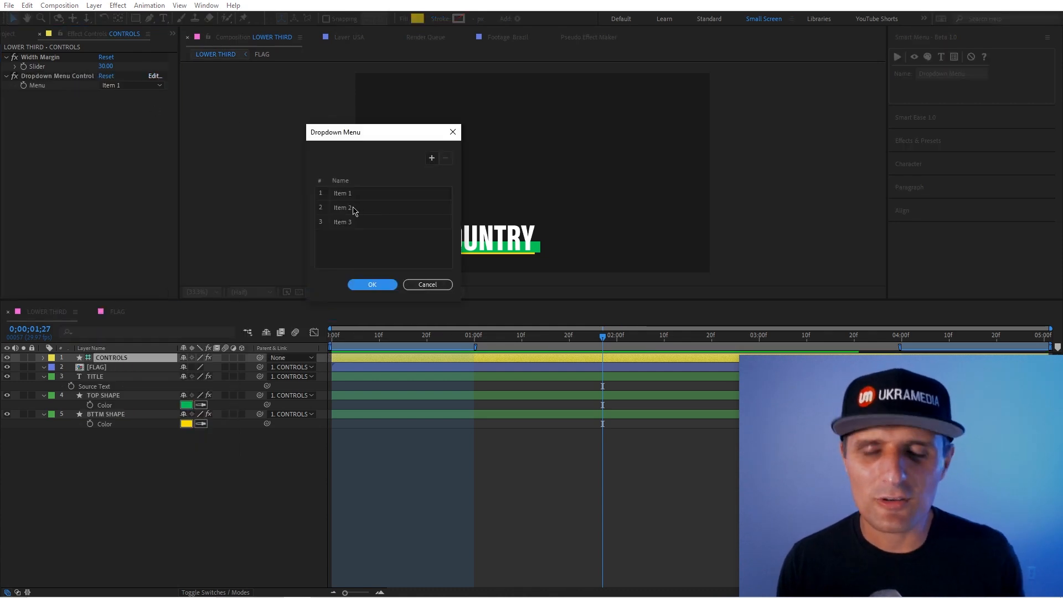
click(430, 158)
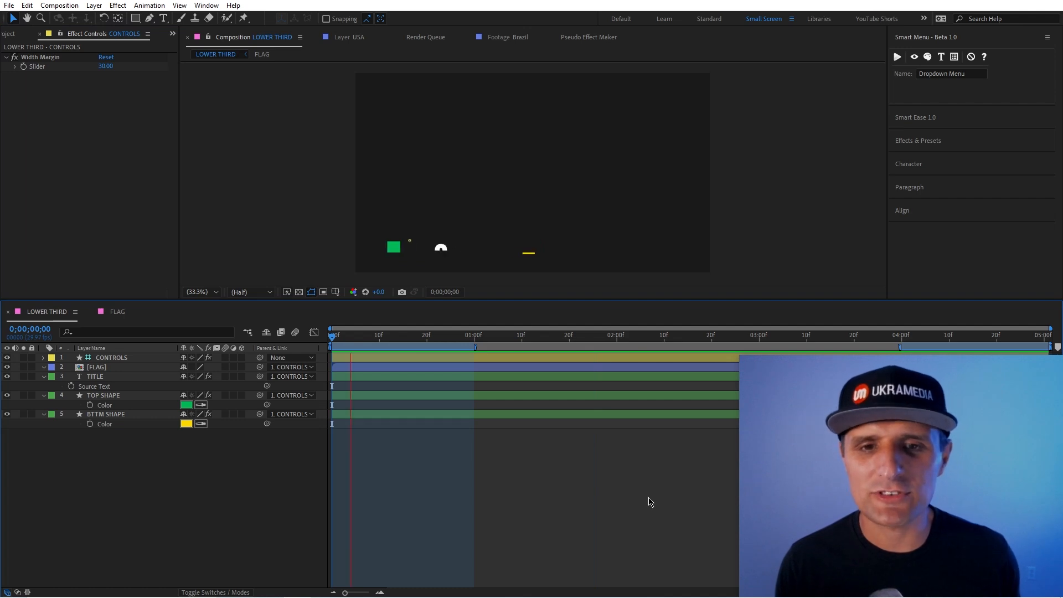
Step: Review the FLAG, TITLE and BTTM SHAPE layers, then show the Essential Graphics panel for LOWER THIRD
click(606, 334)
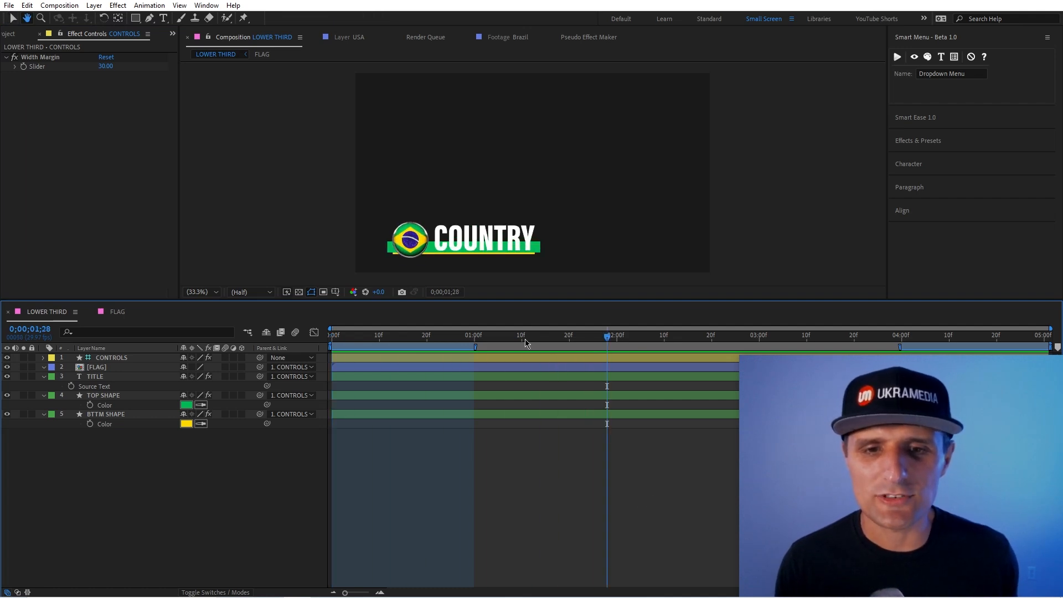
click(484, 334)
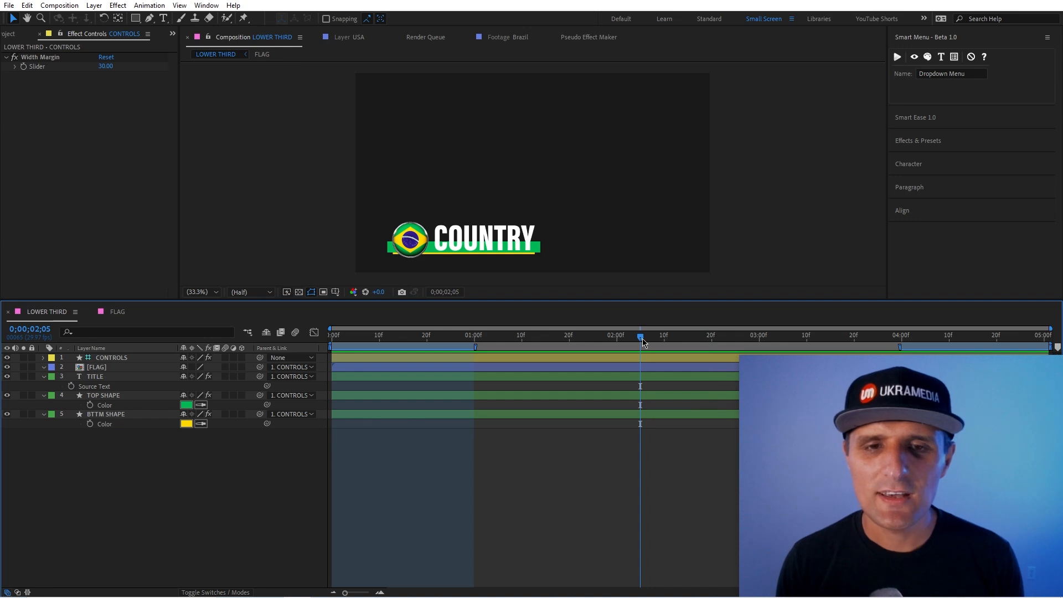
click(97, 366)
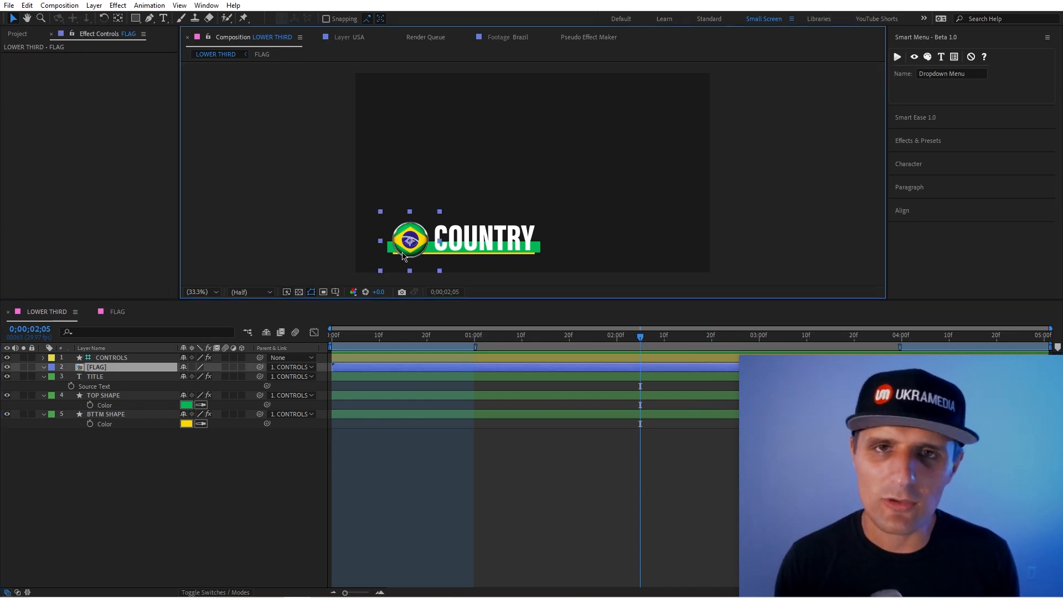
click(95, 377)
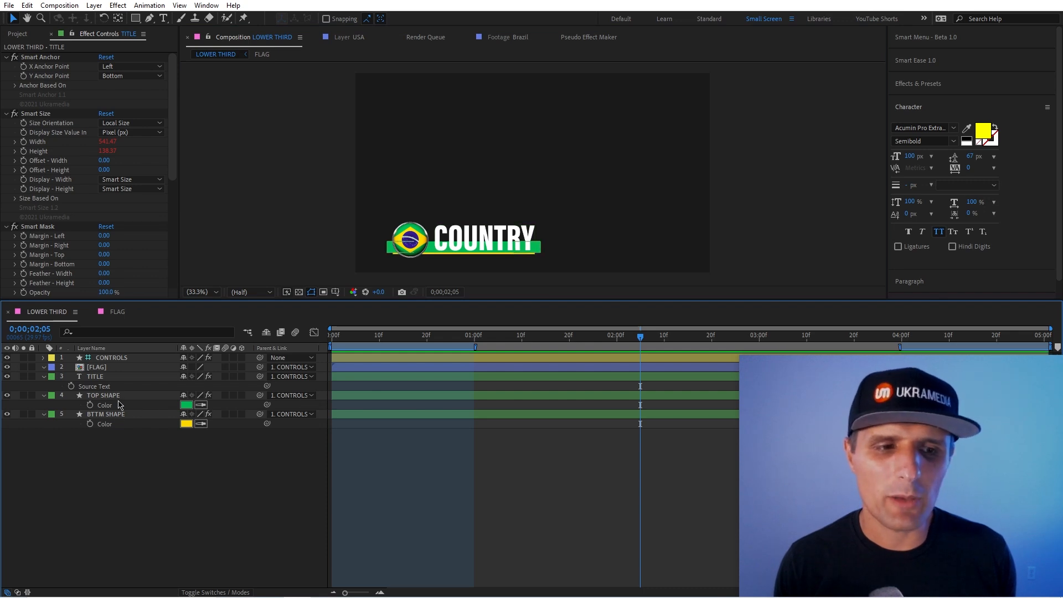
click(105, 412)
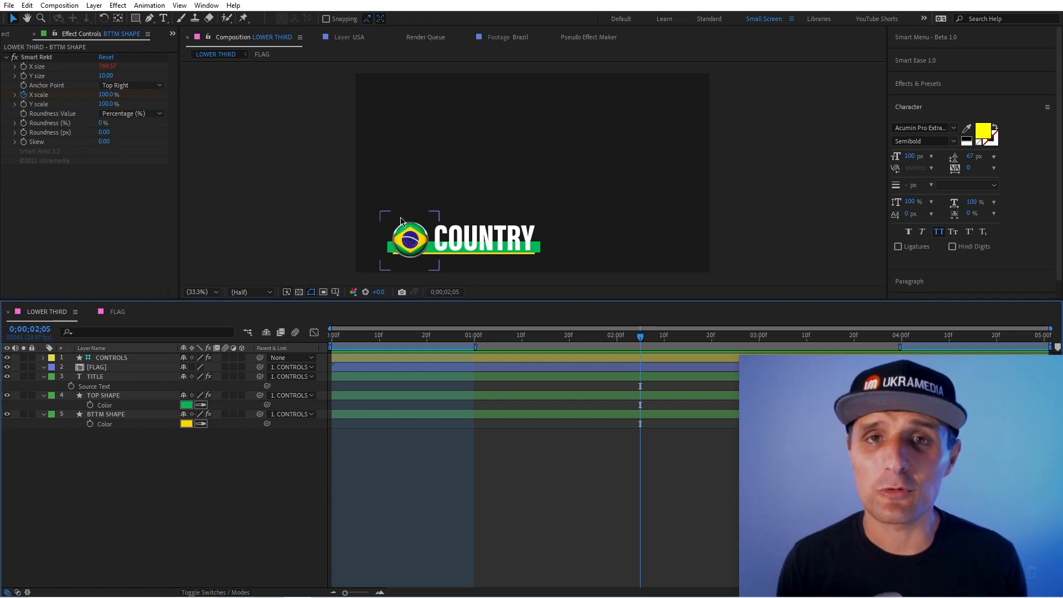
click(95, 376)
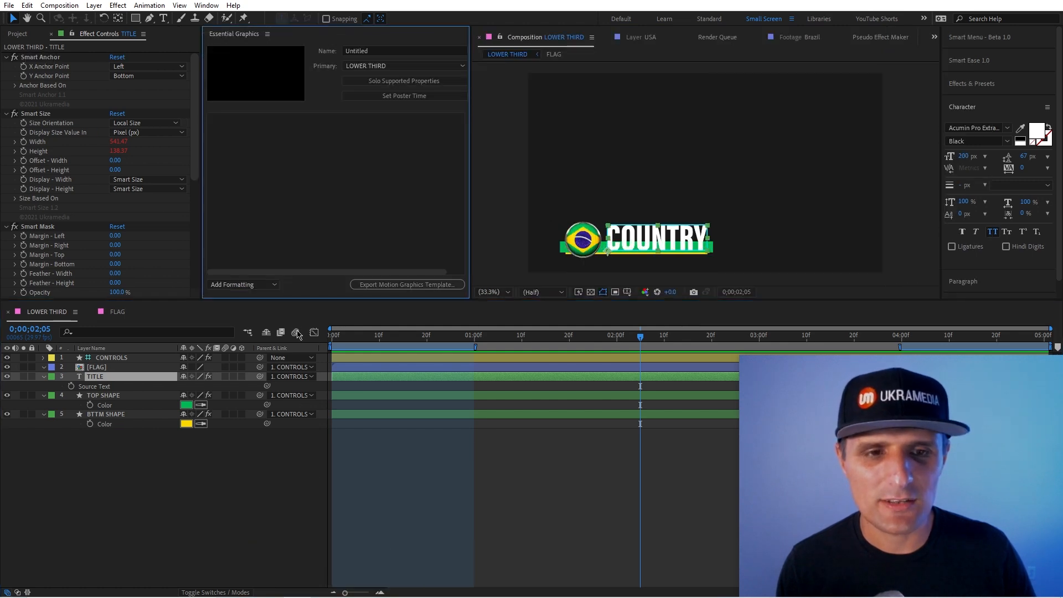
mouse_move(339, 134)
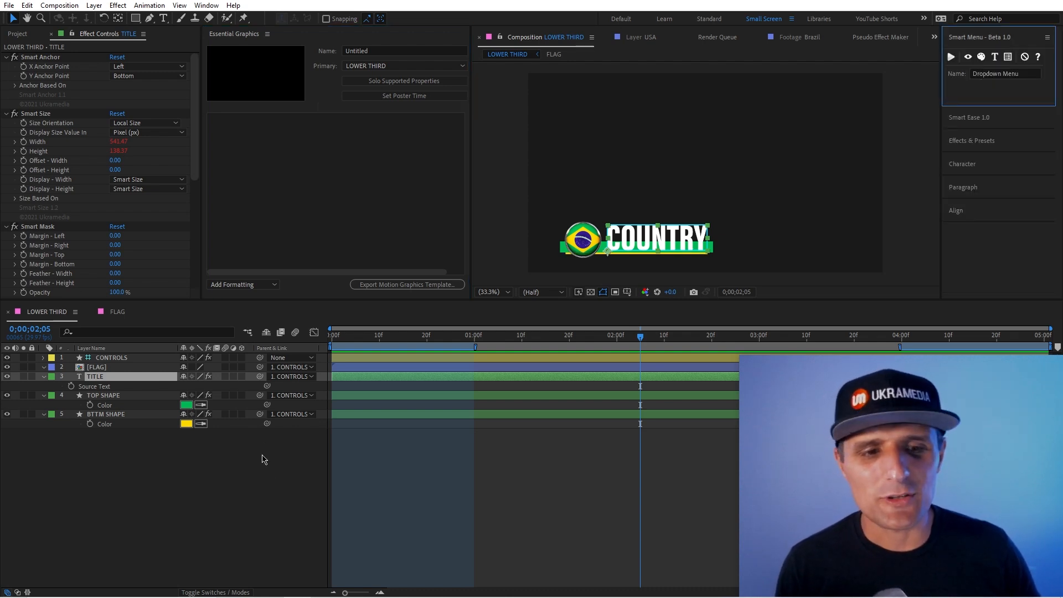
Step: Move the playhead to an earlier moment of the lower third animation
click(536, 335)
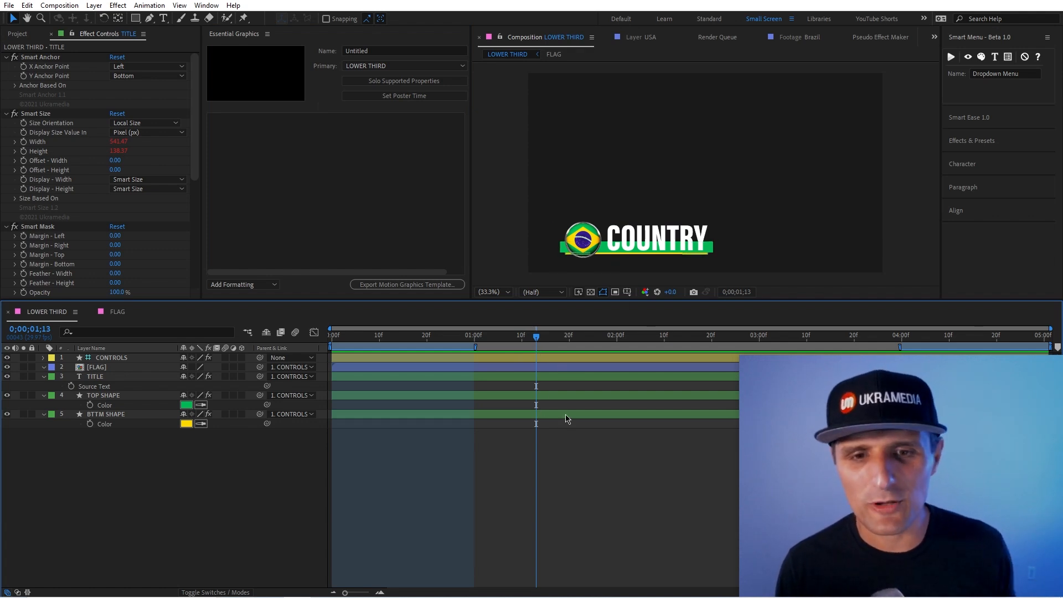
Step: Inside the FLAG precomp, try a Dropdown Menu Control on COINTROLS with item 'asd', then undo it
click(97, 366)
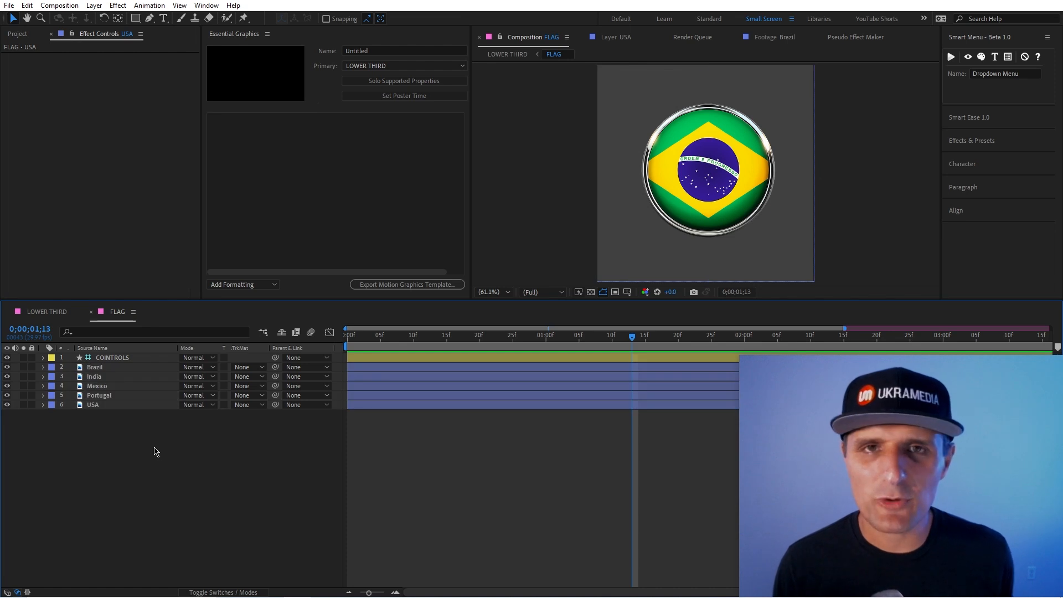
click(112, 357)
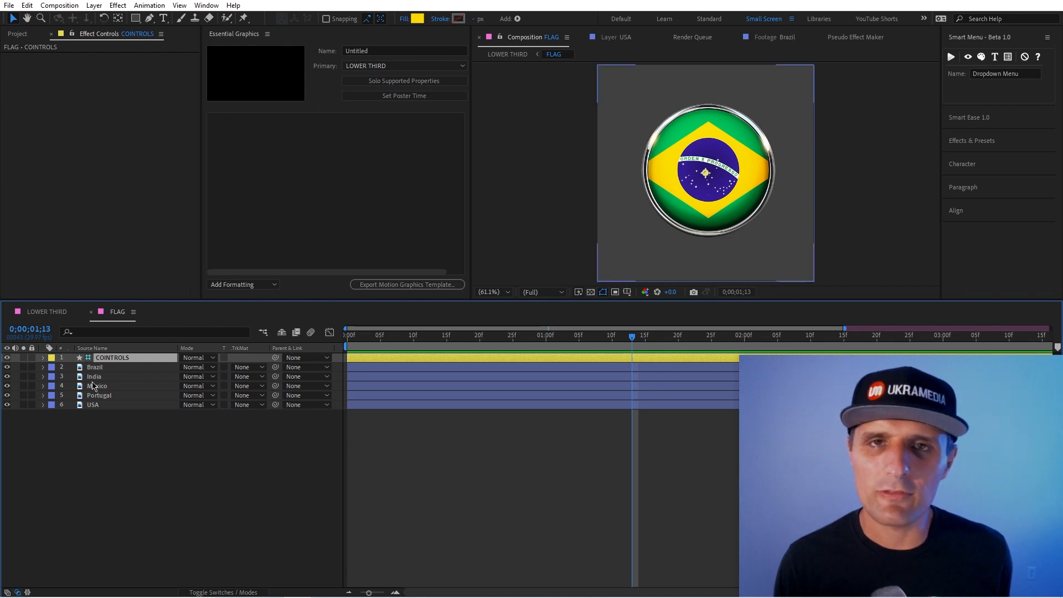
right_click(98, 86)
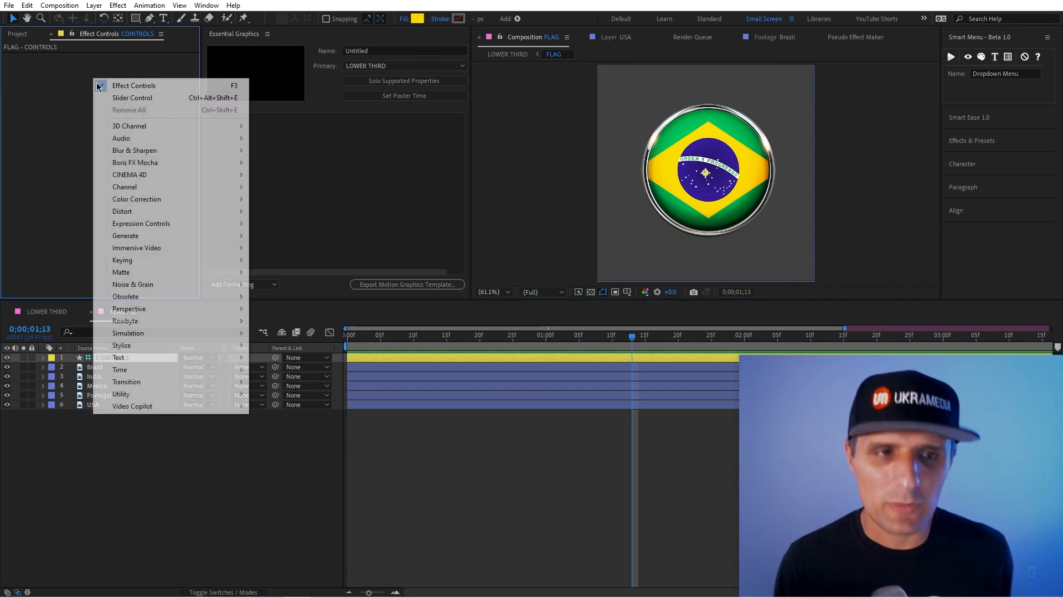
mouse_move(141, 223)
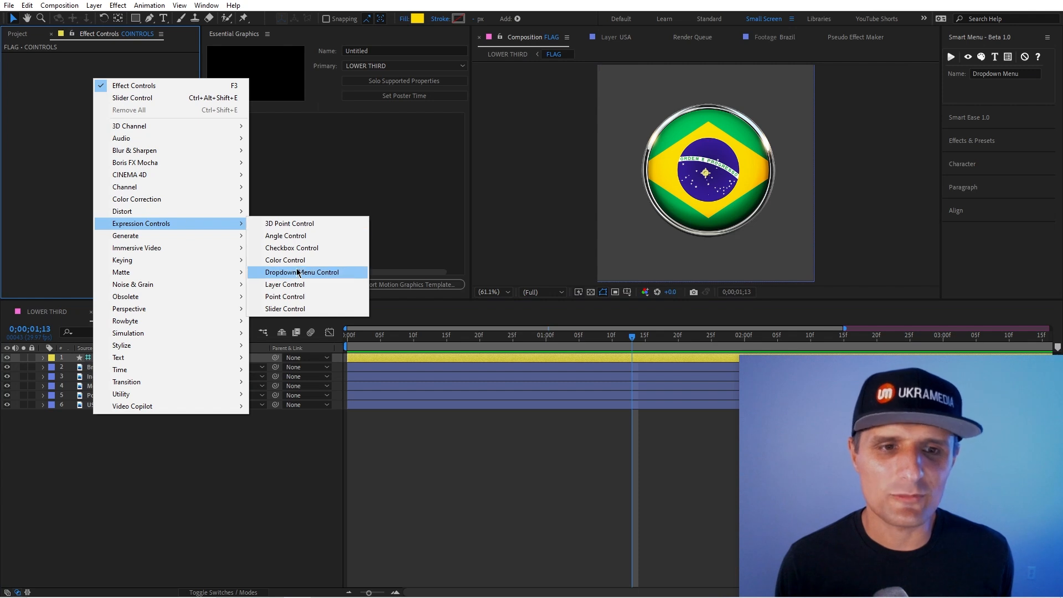
click(301, 272)
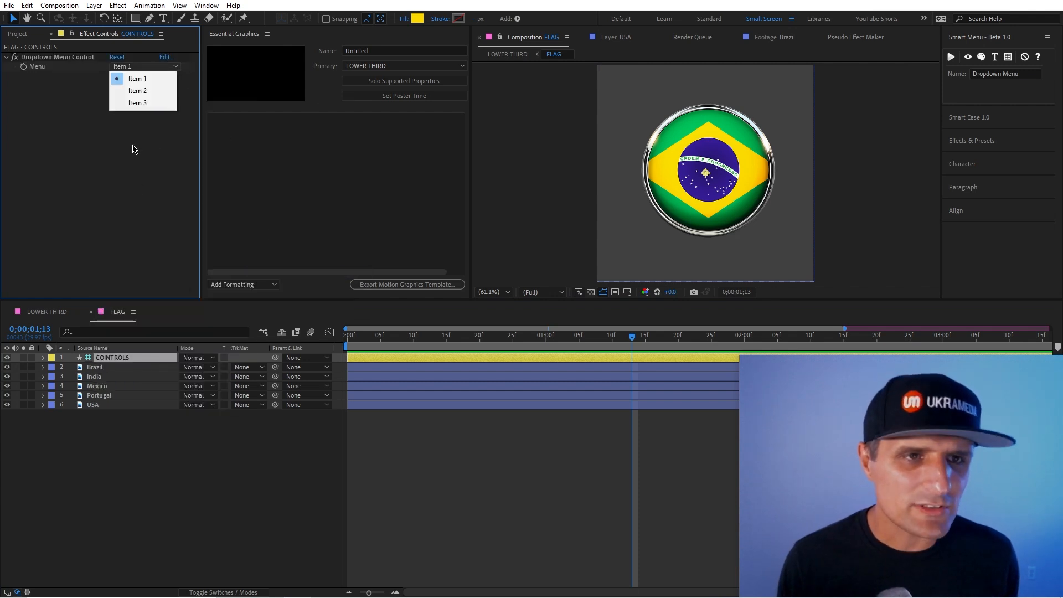
text(asd)
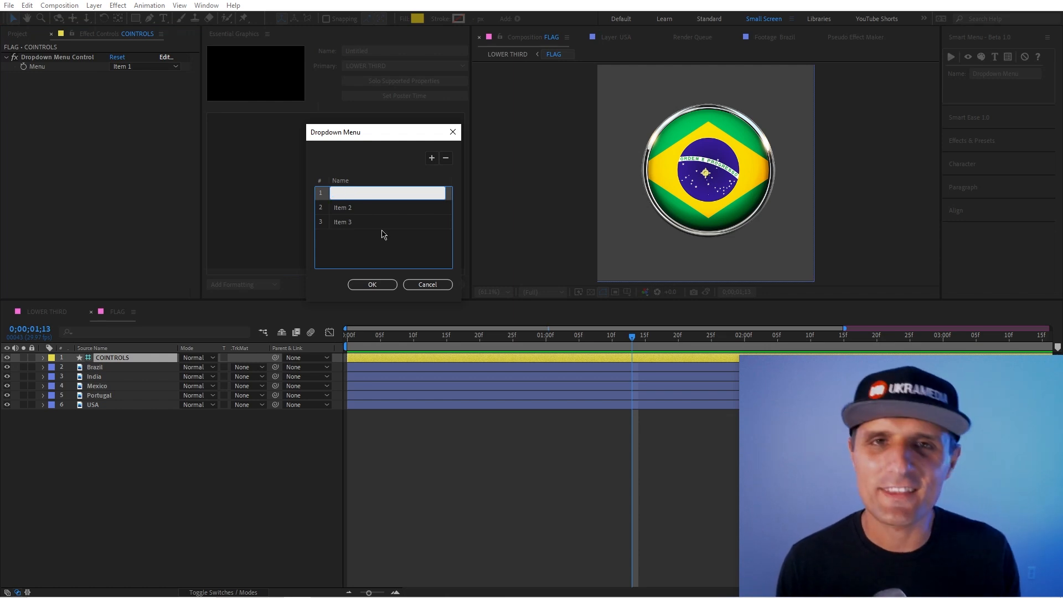
click(372, 285)
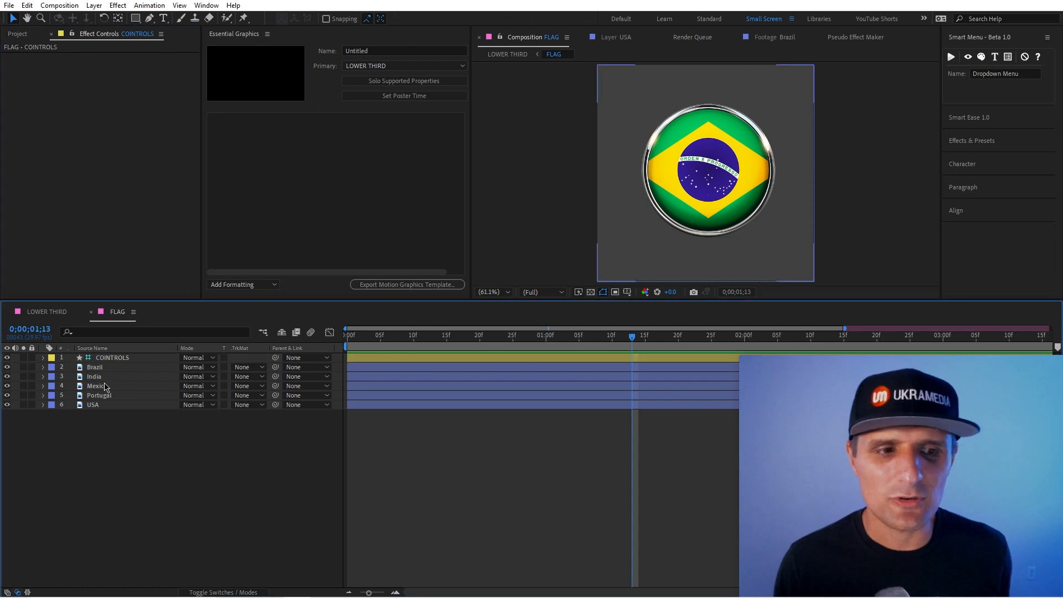
Step: Name the Smart Menu dropdown 'Flag' and test the sm_Flag list of Brazil, India, Mexico, Portugal and USA
click(95, 366)
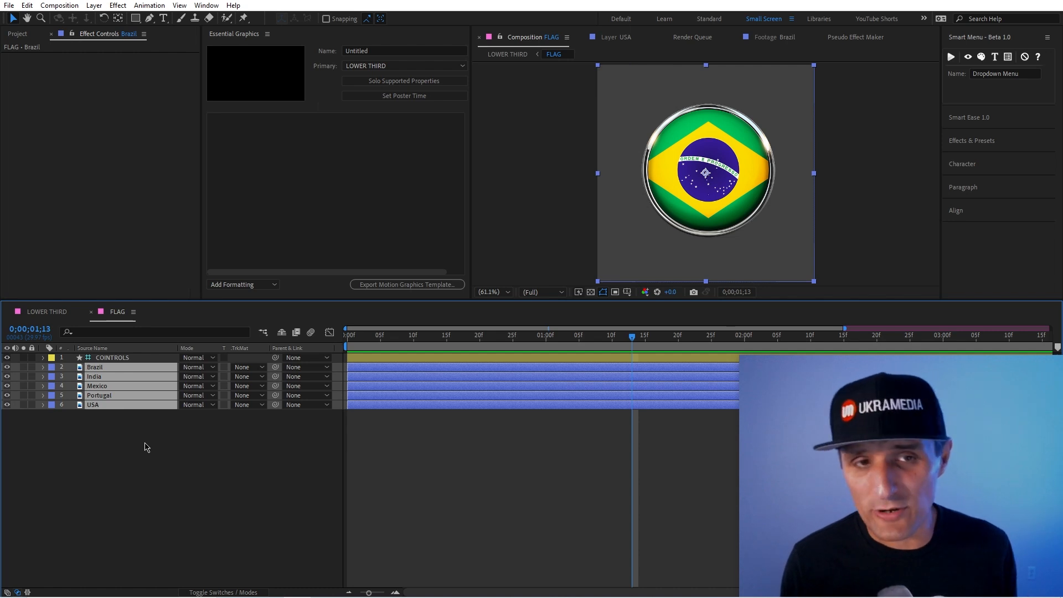
mouse_move(121, 422)
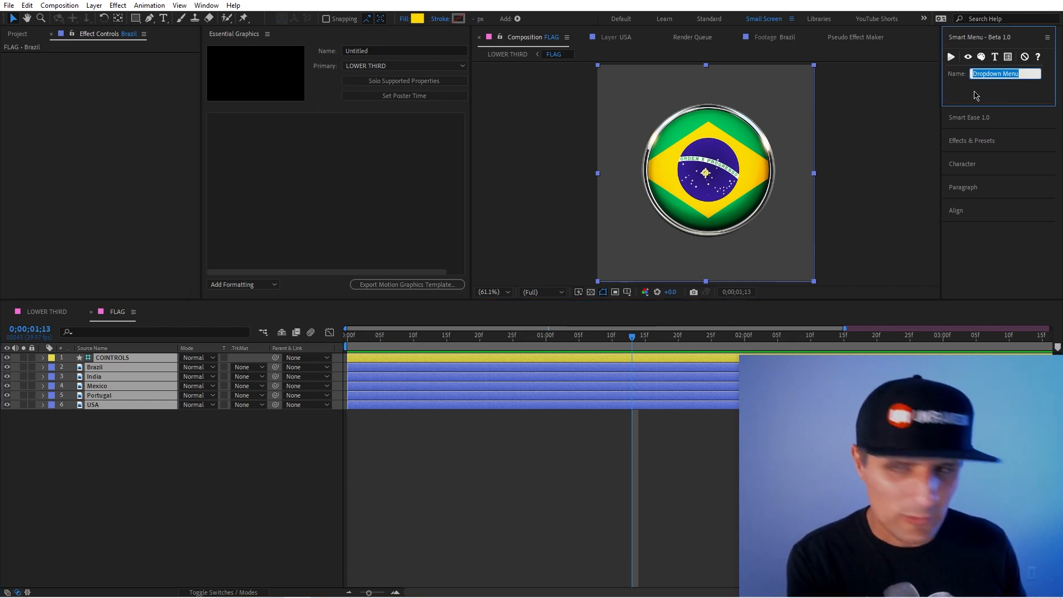
text(Flag)
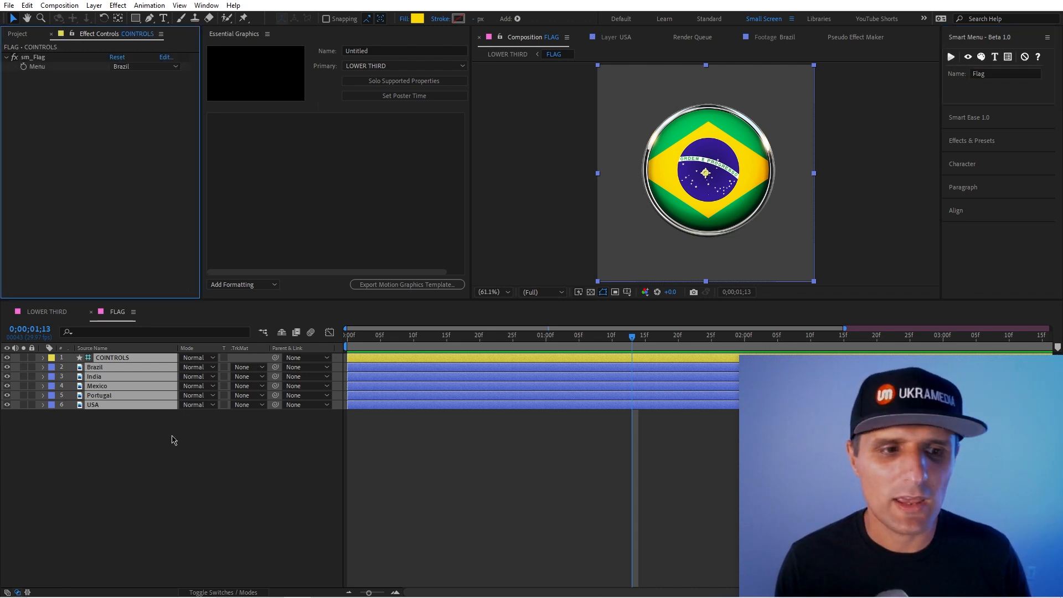
click(144, 65)
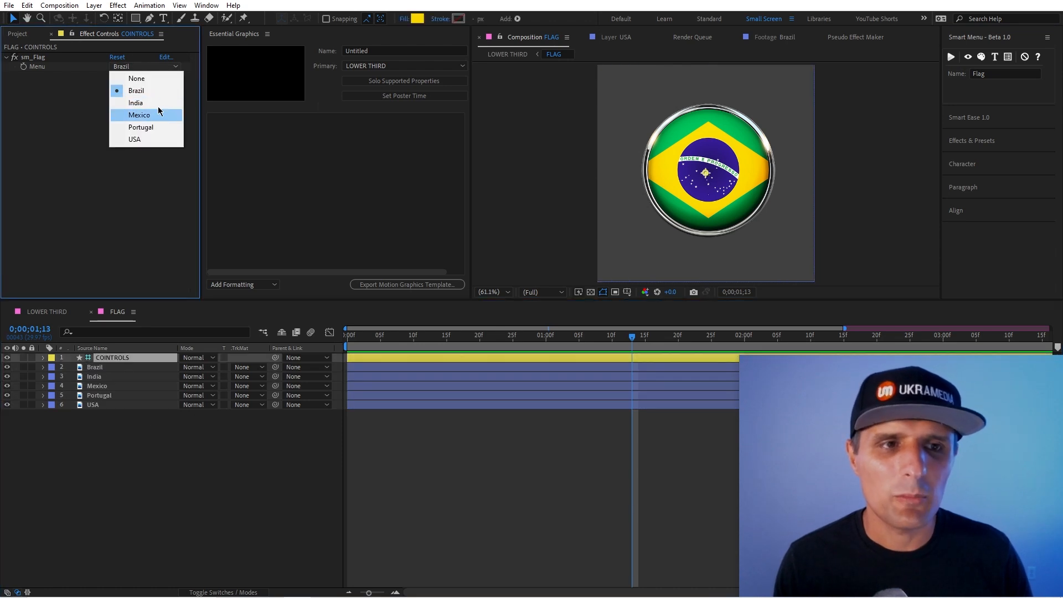
click(139, 114)
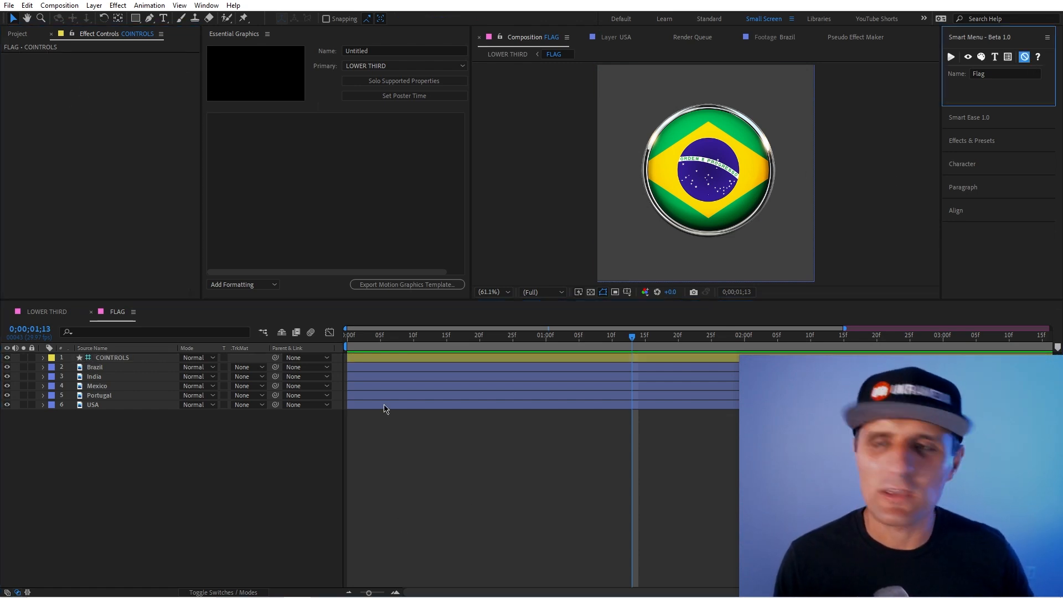
Step: Select the Brazil flag layer while FLAG becomes the Essential Graphics primary composition
click(95, 366)
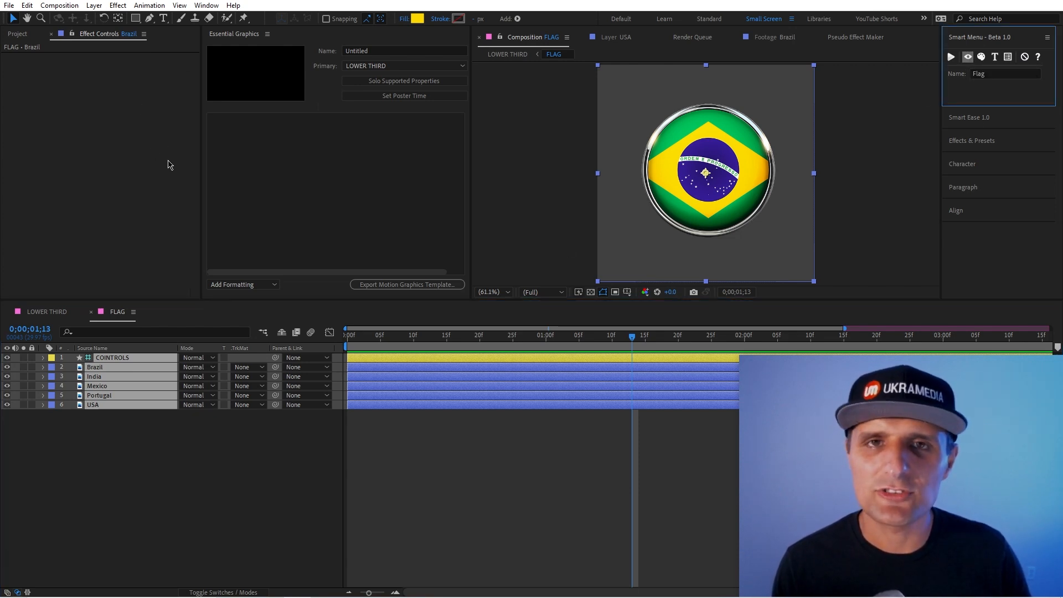
mouse_move(97, 374)
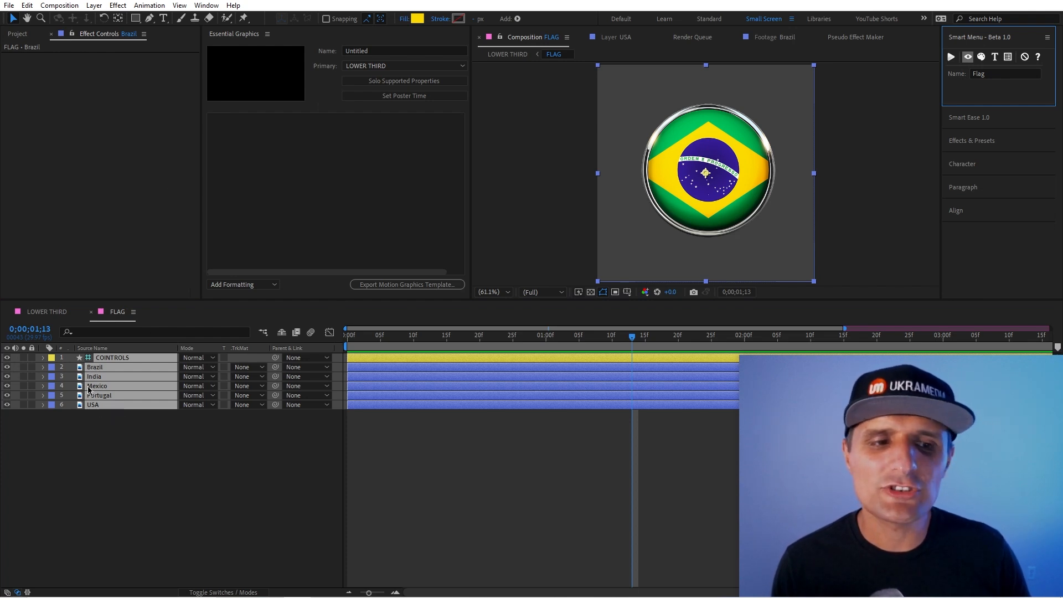
mouse_move(144, 107)
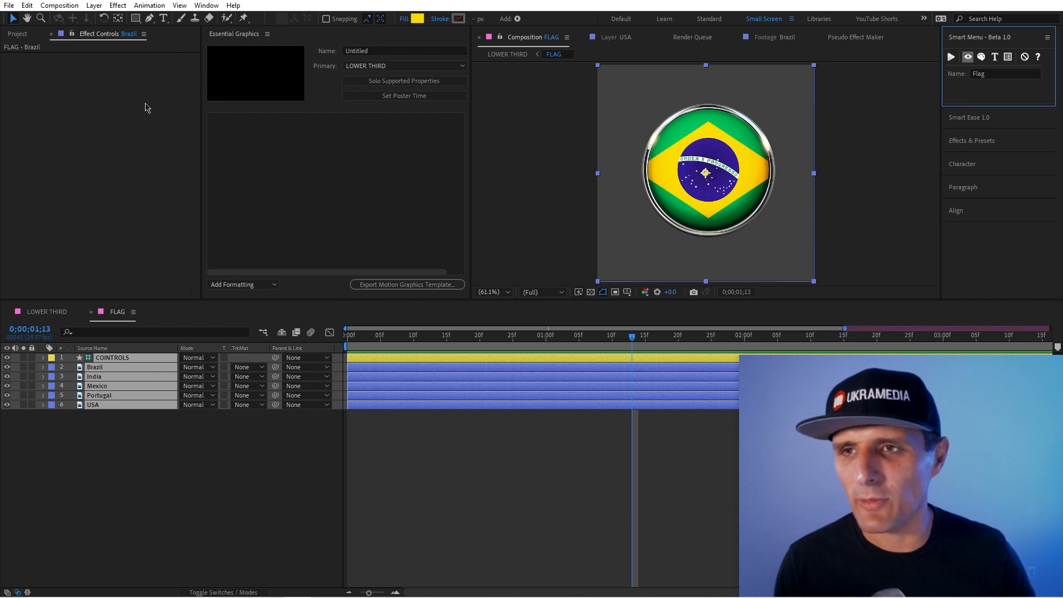
mouse_move(980, 56)
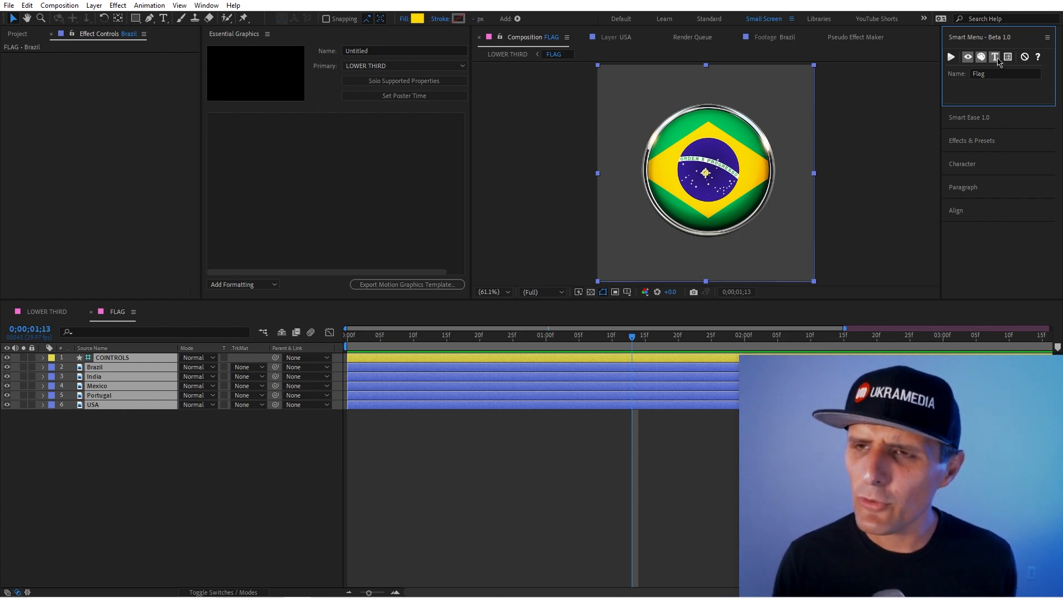
mouse_move(994, 57)
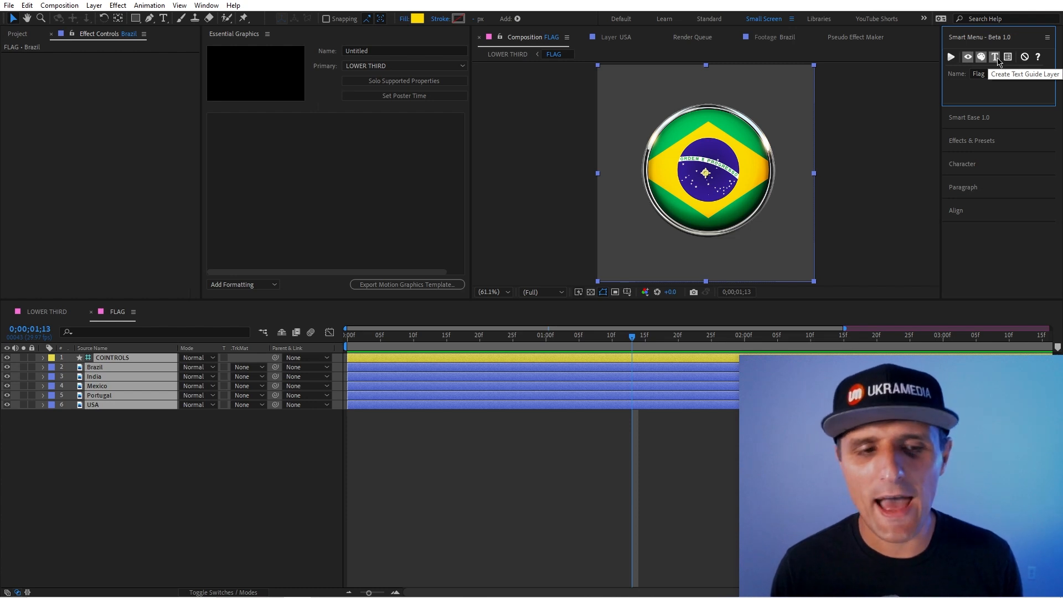
mouse_move(200, 445)
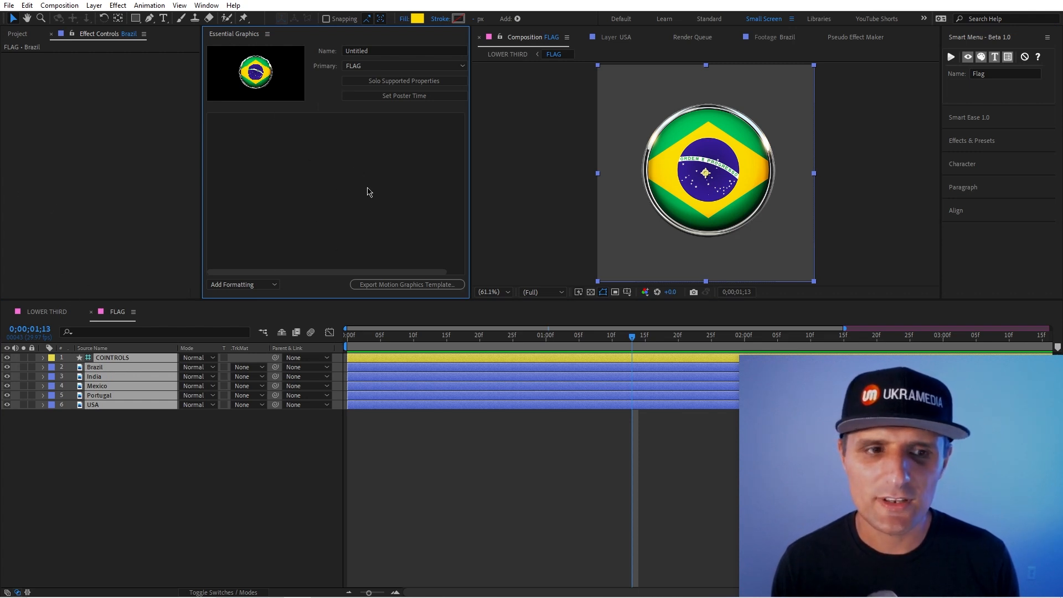
mouse_move(374, 191)
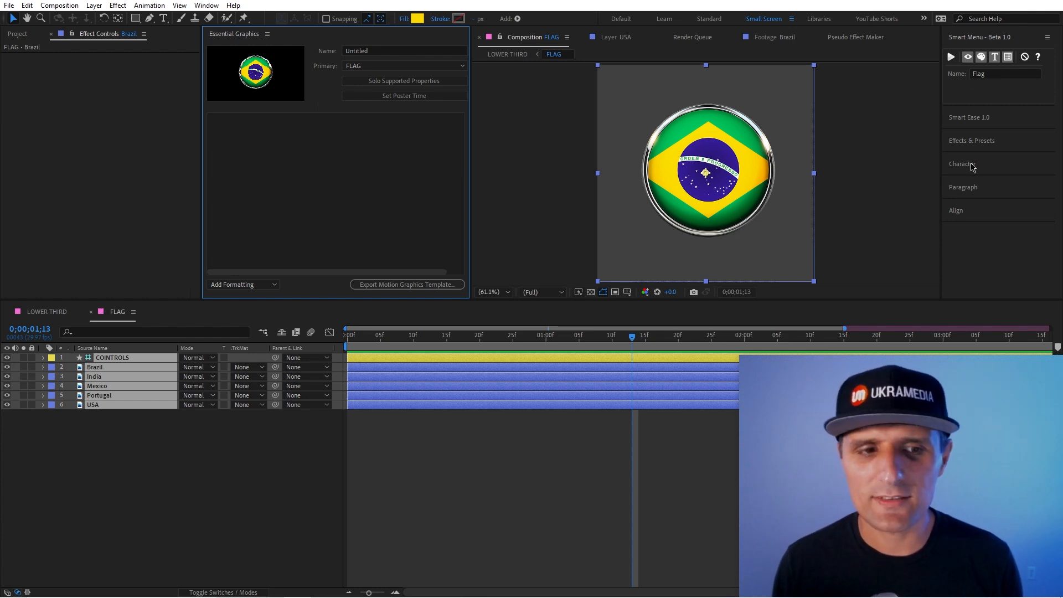
Step: Create the sm_Flag dropdown, two colour controls and sm_List text layer via Smart Menu, showing BRAZIL
click(95, 366)
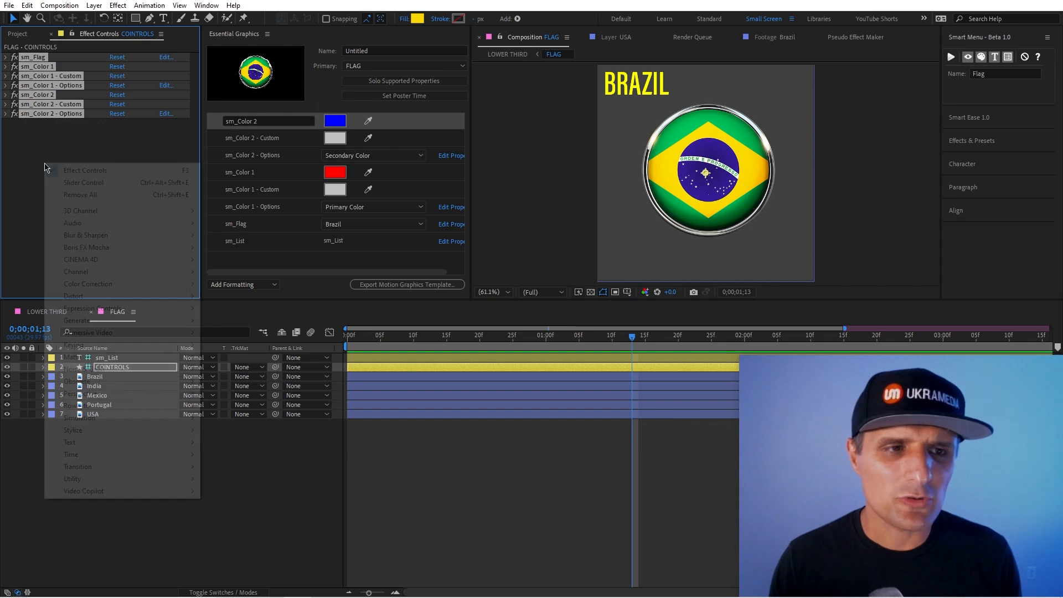
mouse_move(92, 308)
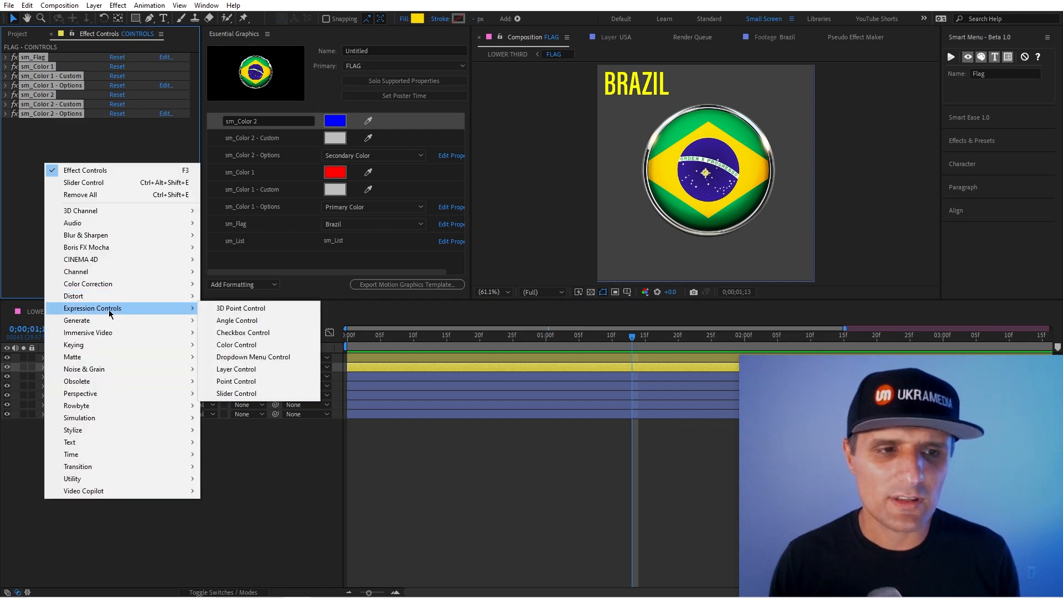
mouse_move(188, 209)
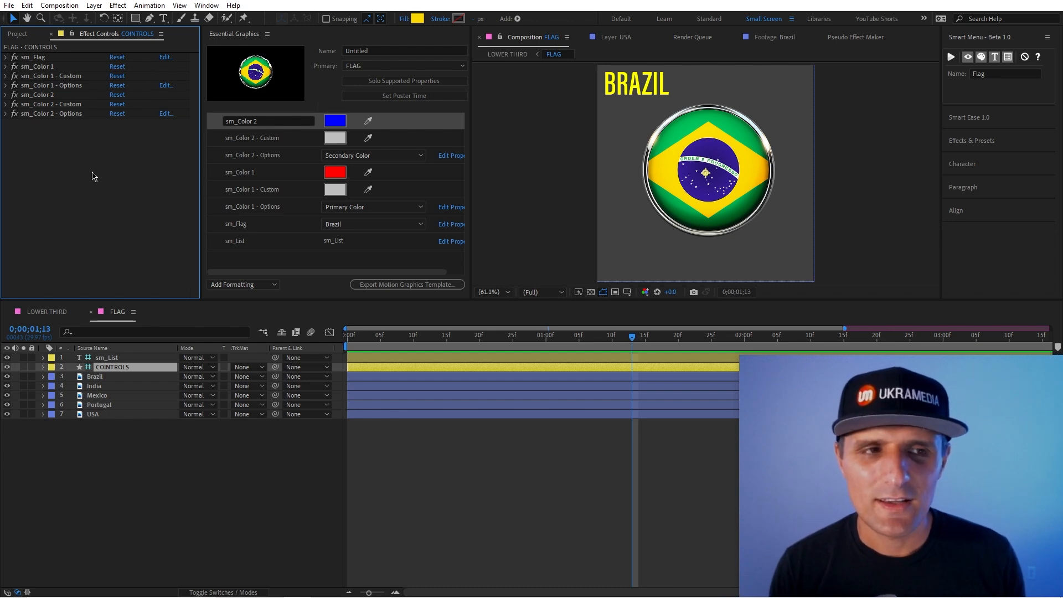
mouse_move(103, 157)
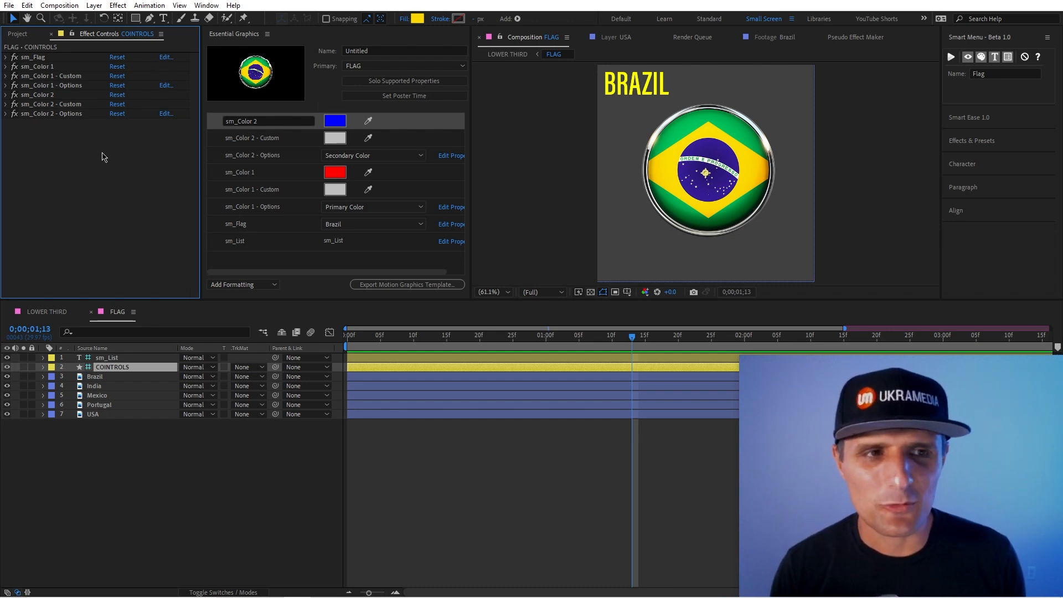
mouse_move(152, 278)
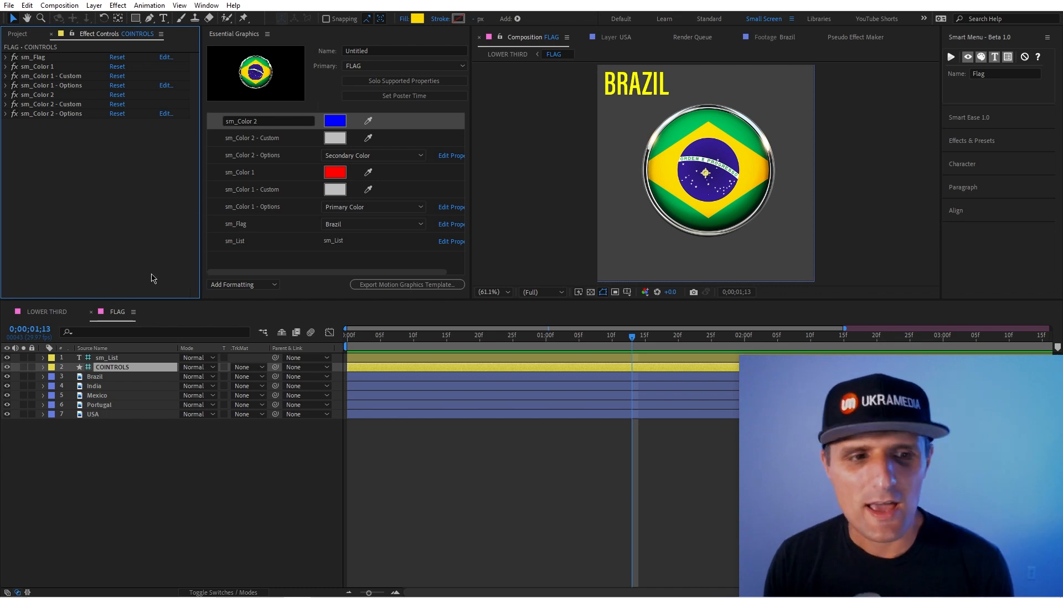
Step: Choose Mexico in the sm_Flag menu so the Mexican flag and MEXICO title appear
click(6, 57)
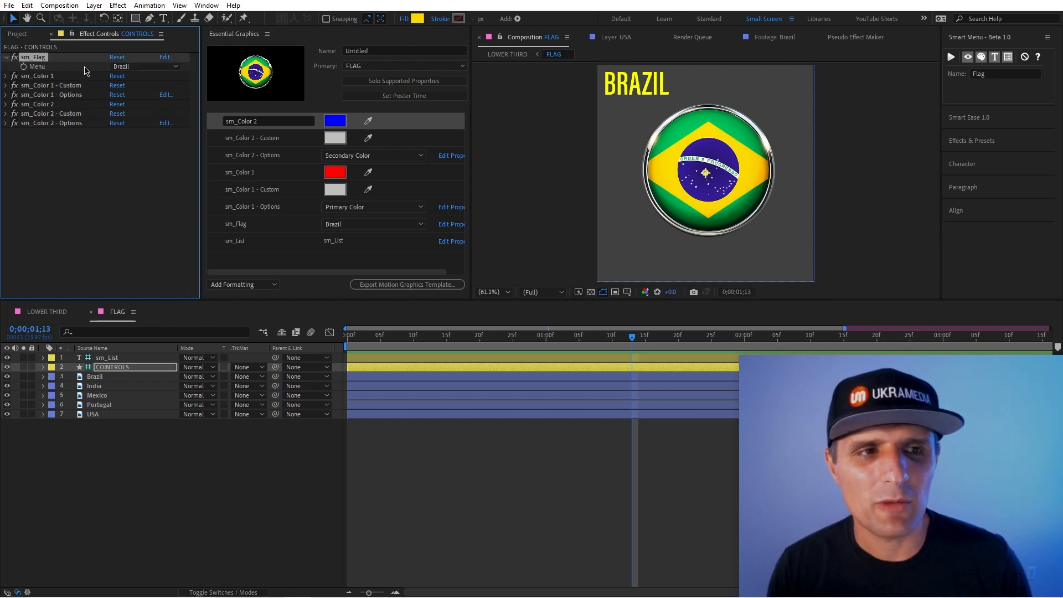
click(144, 66)
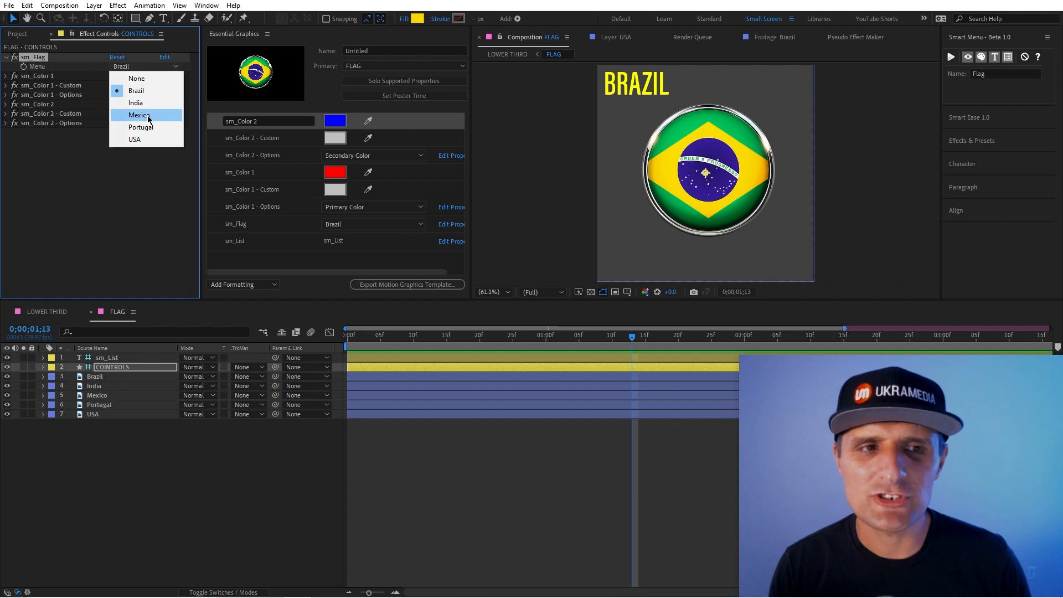
click(140, 114)
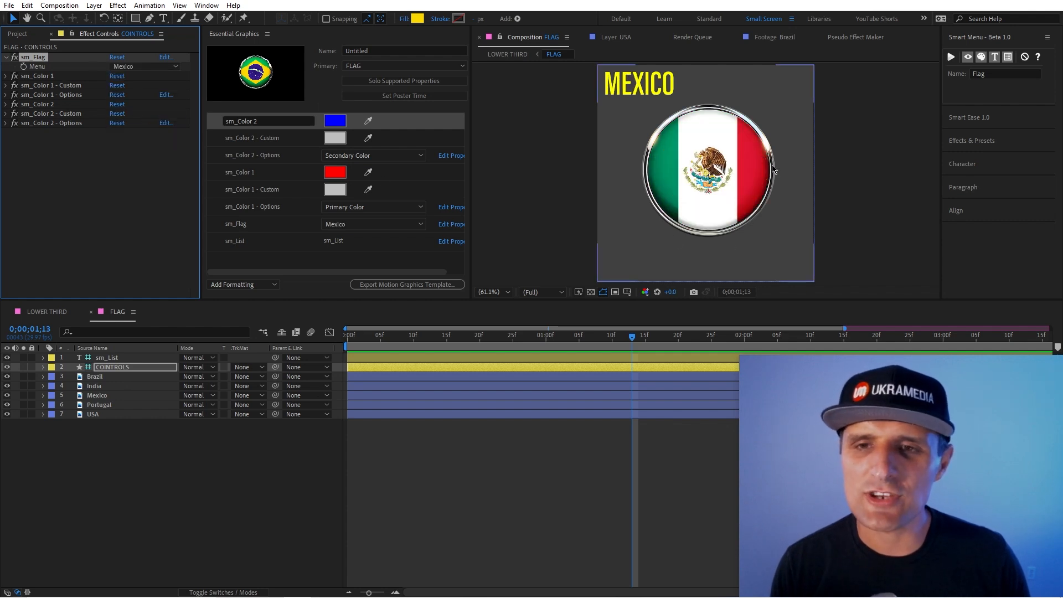
mouse_move(721, 175)
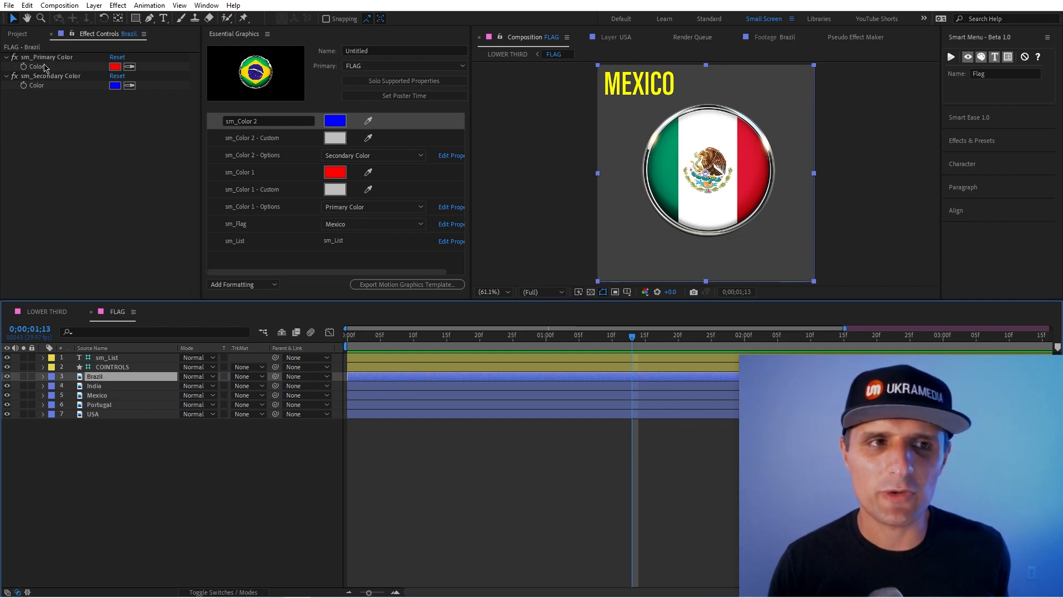
mouse_move(209, 509)
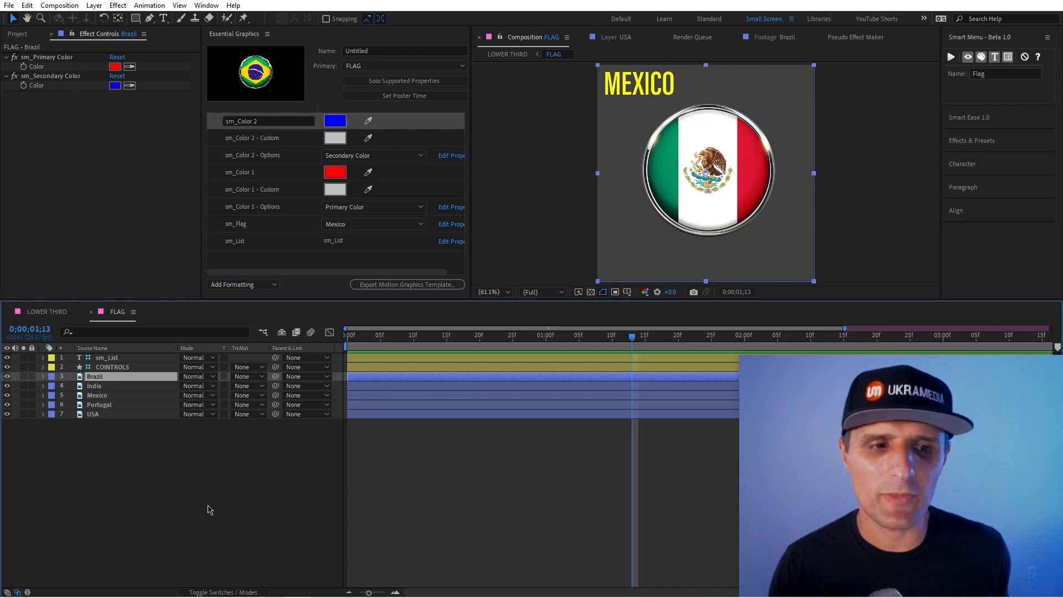
Step: Compare the Brazil and India colour effects and give Brazil green and yellow
double_click(96, 376)
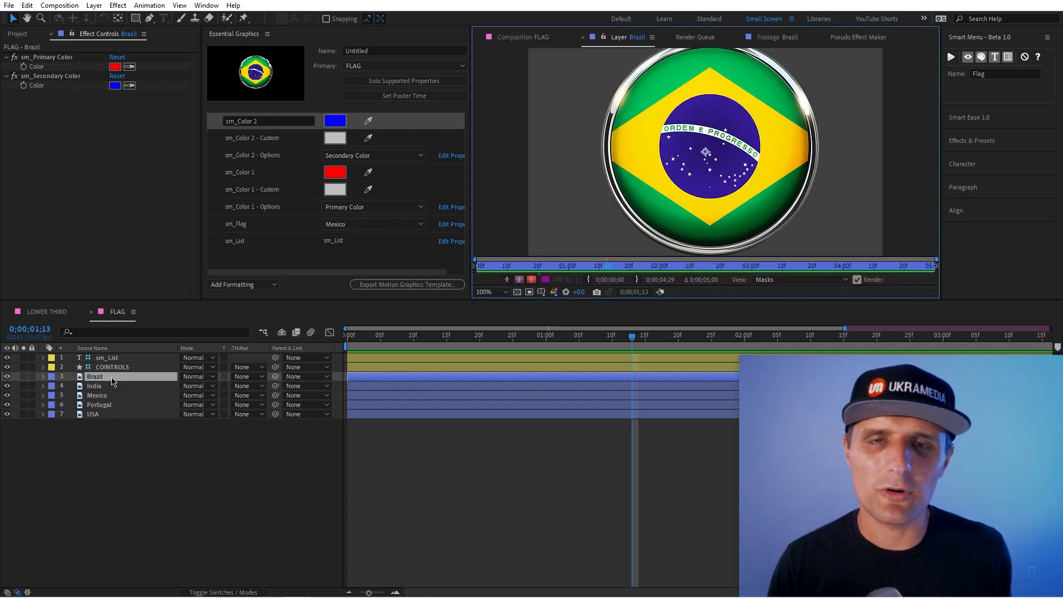
click(94, 386)
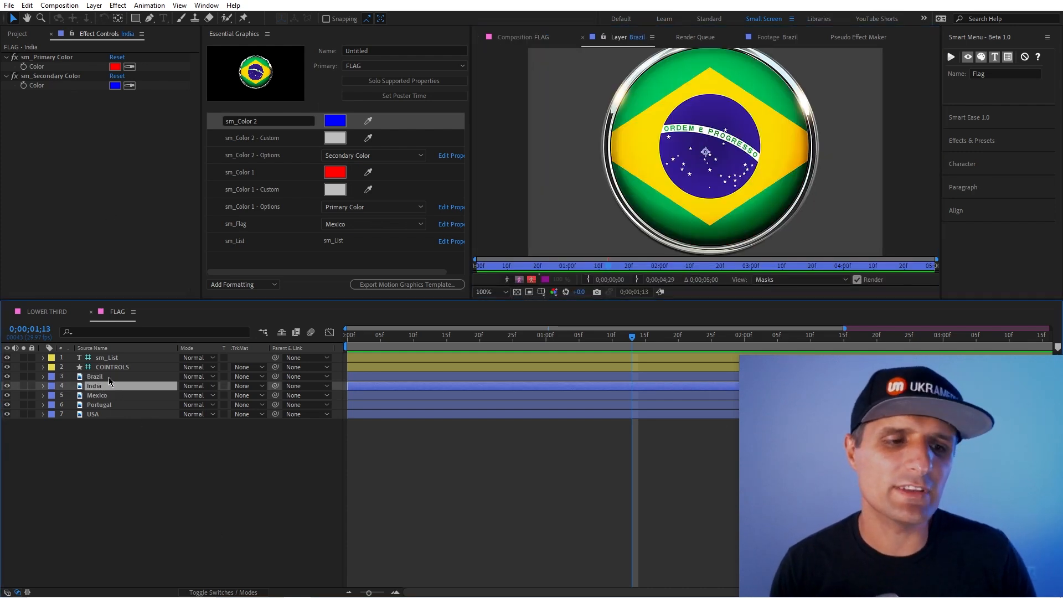
click(95, 376)
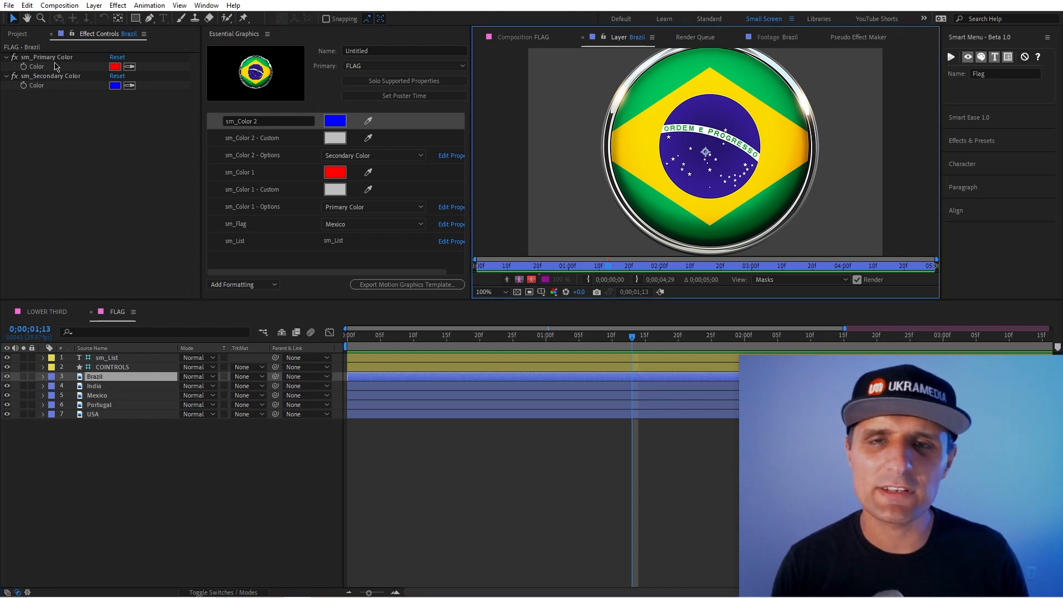
click(94, 385)
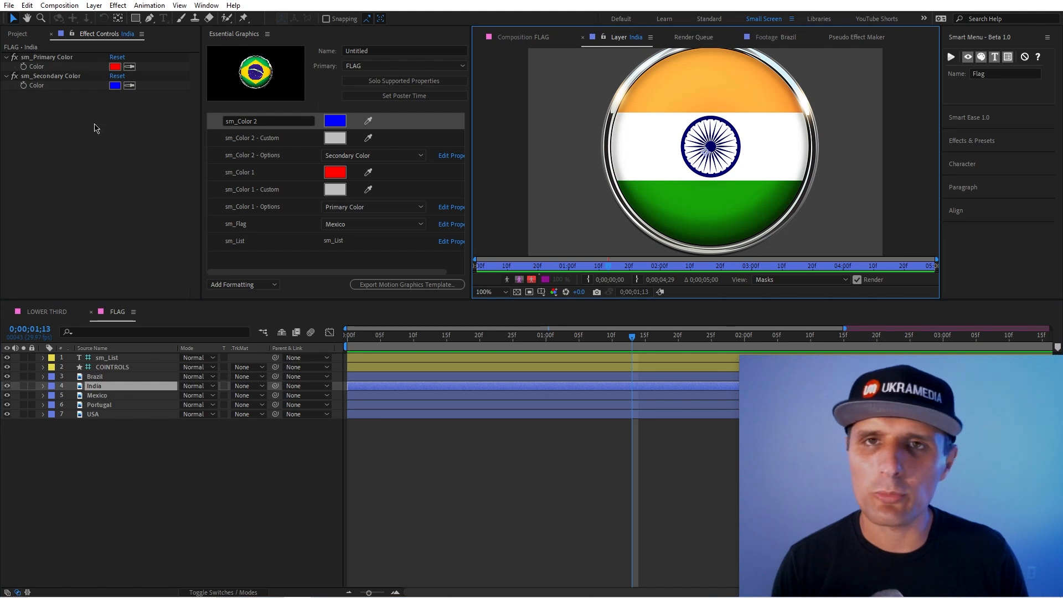
click(95, 376)
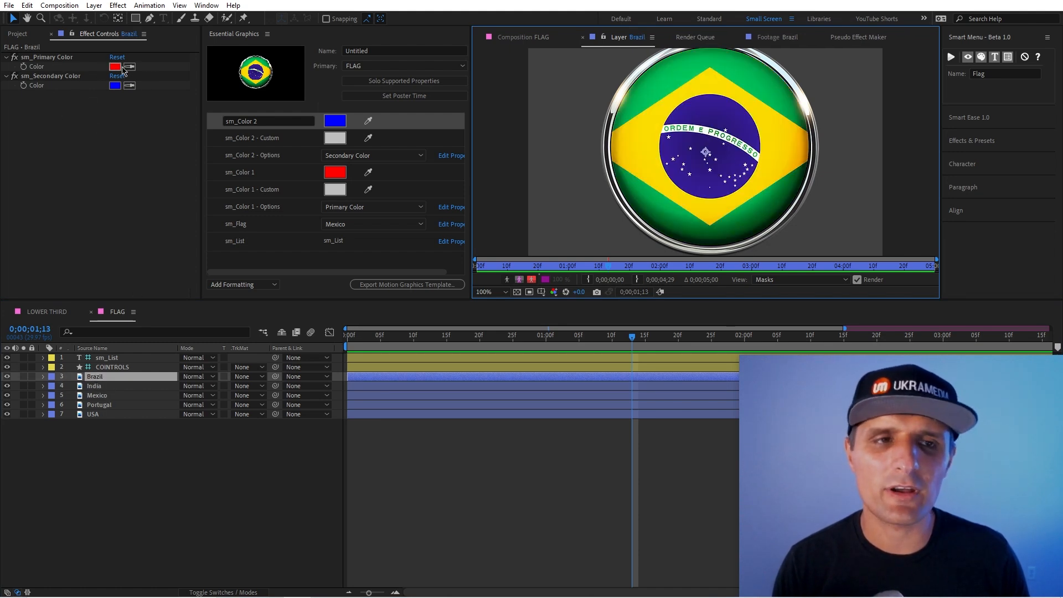
click(114, 66)
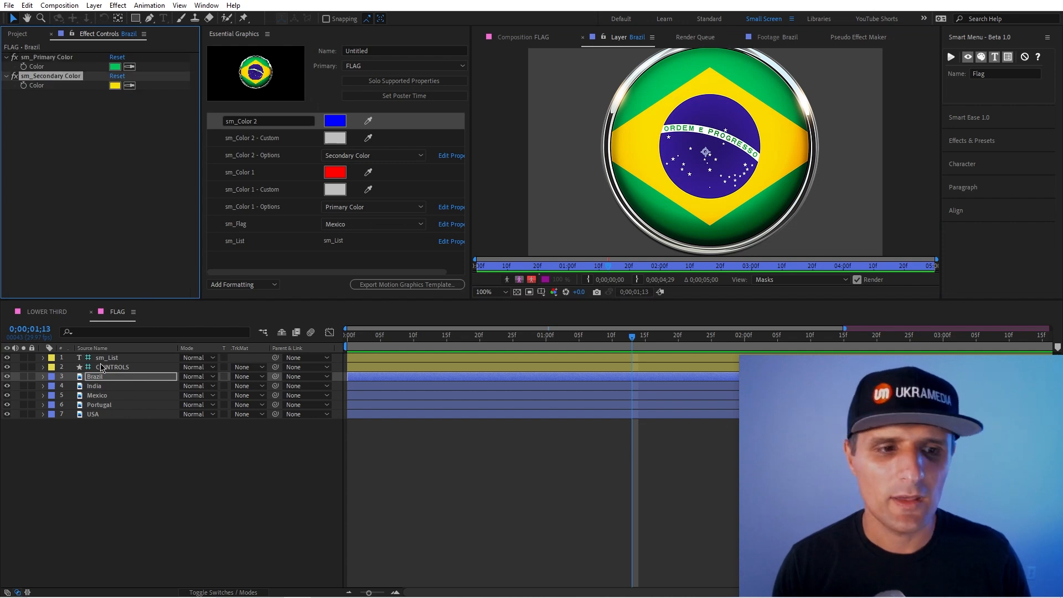
Step: Set India, Mexico, Portugal (green secondary) and USA colours, then recheck India and Brazil
click(94, 385)
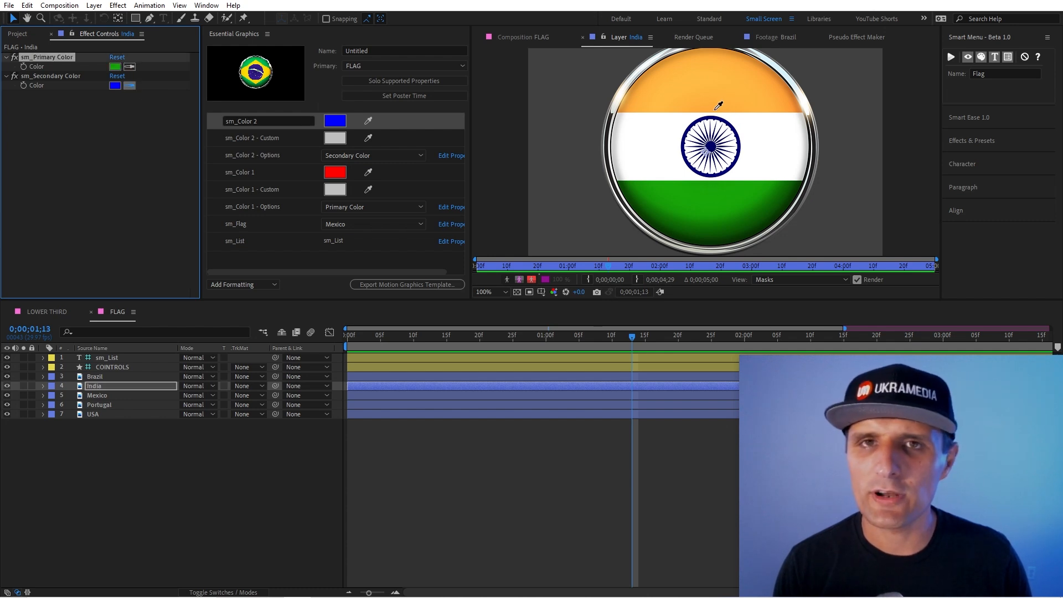
click(97, 394)
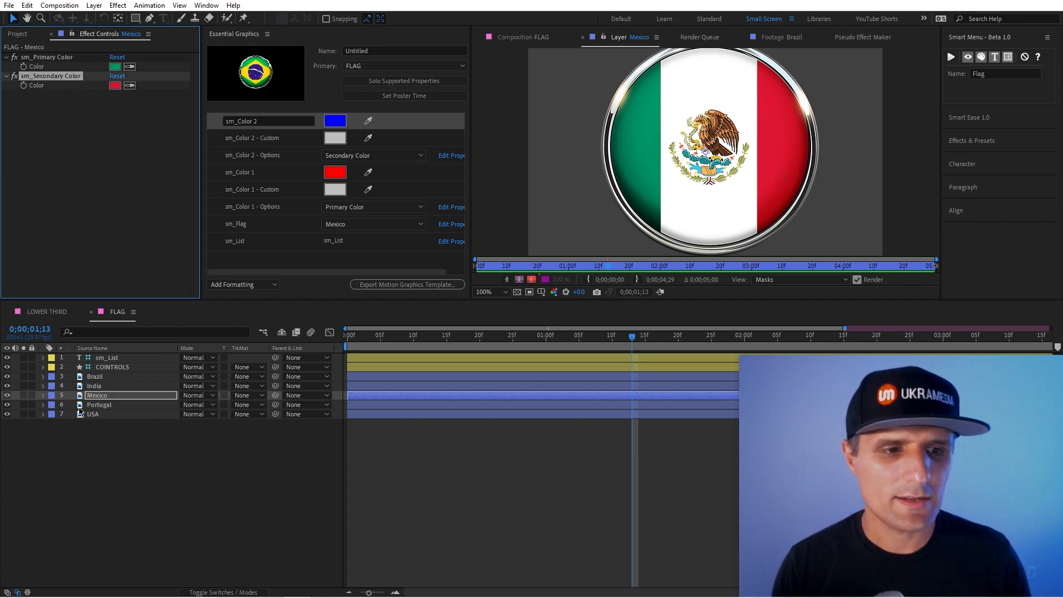
click(98, 405)
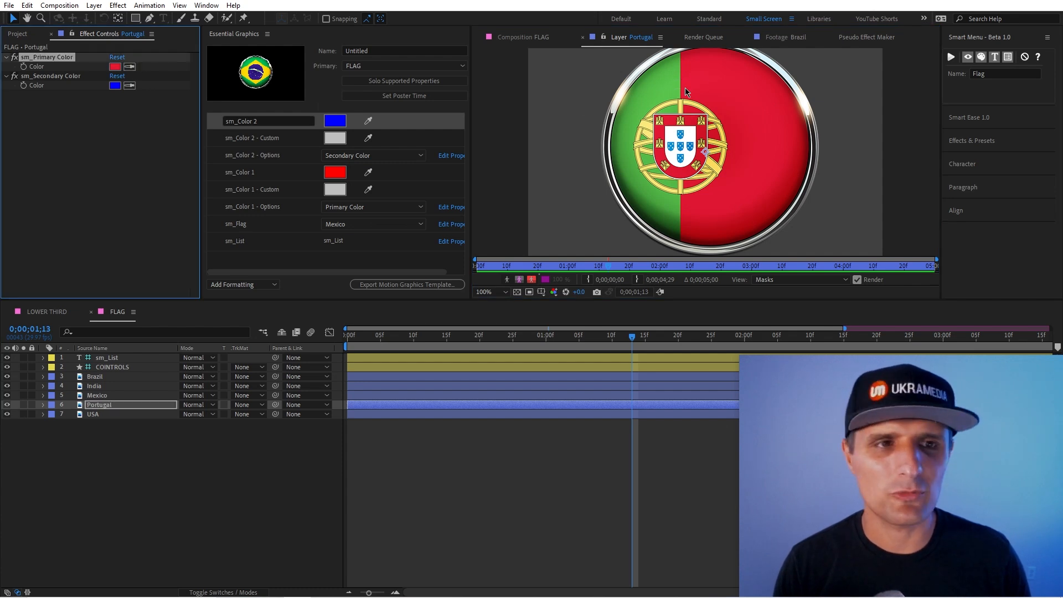
click(51, 76)
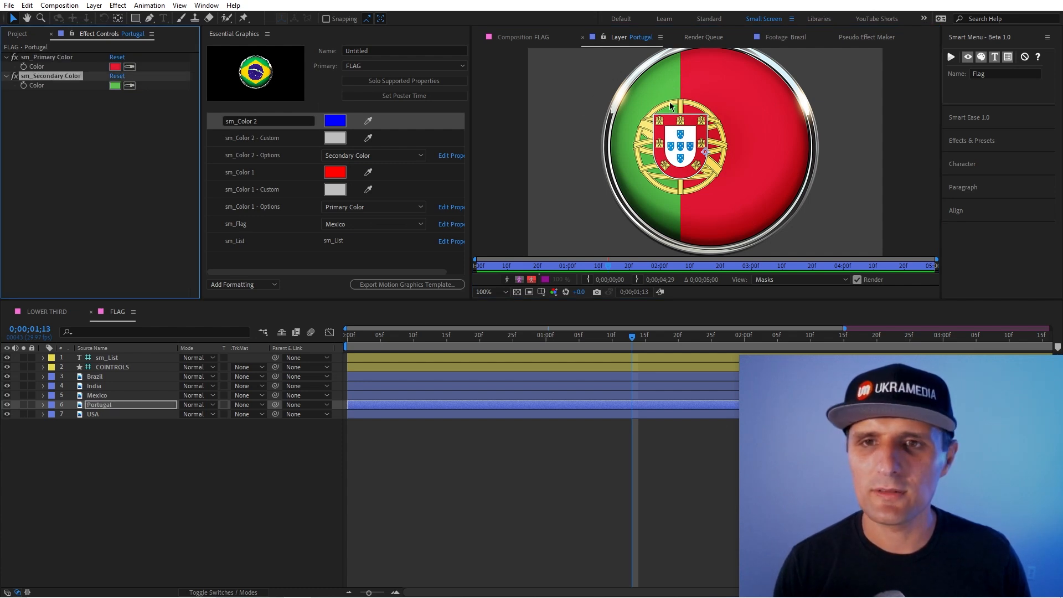
click(102, 413)
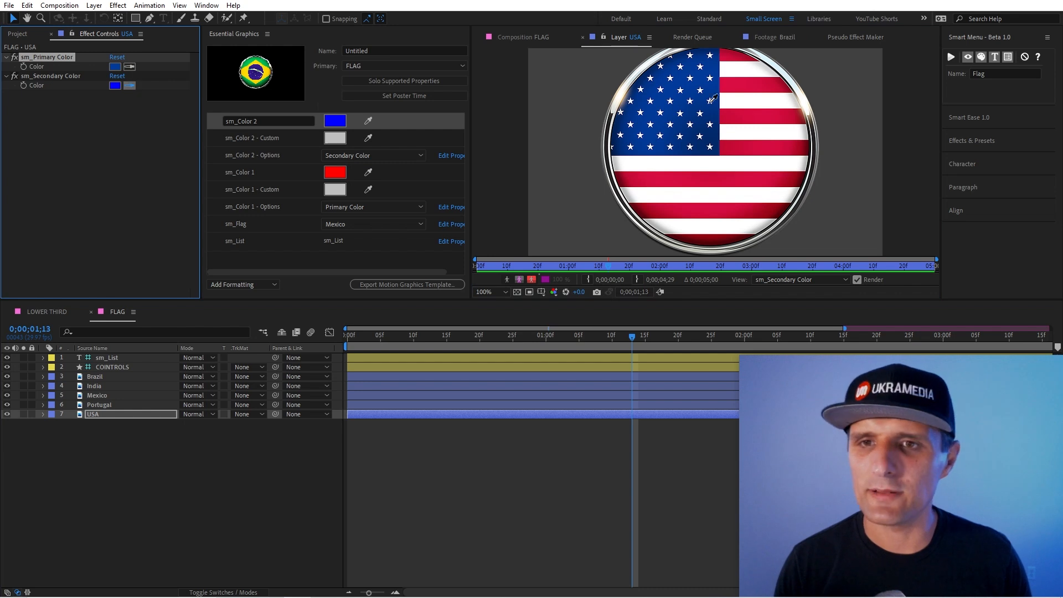
click(96, 385)
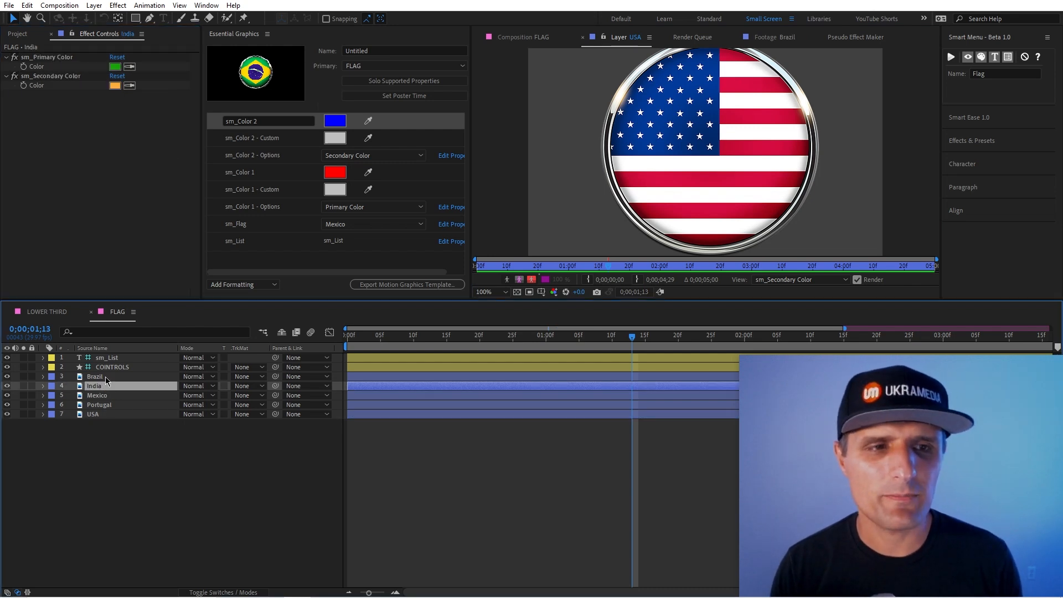
click(95, 376)
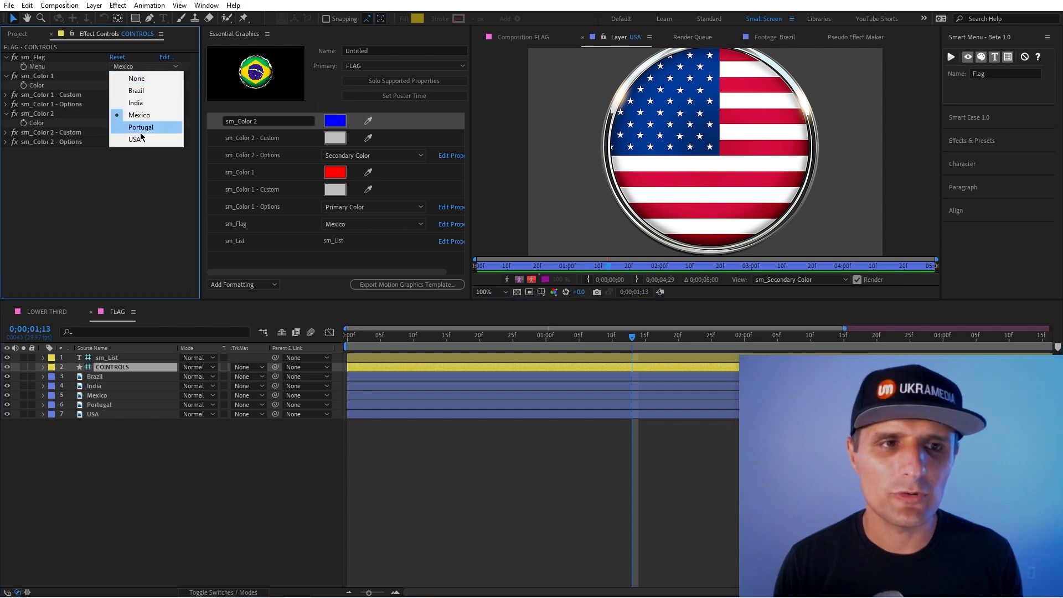
mouse_move(135, 102)
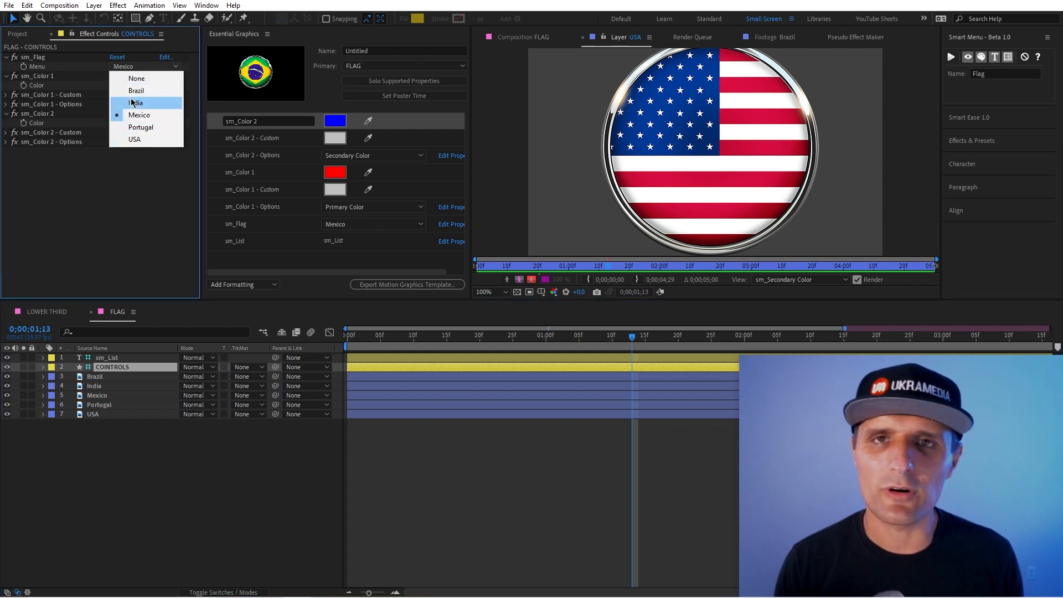
Step: Set sm_Flag to USA with colour 1 on Primary Color and colour 2 on Secondary Color
click(135, 89)
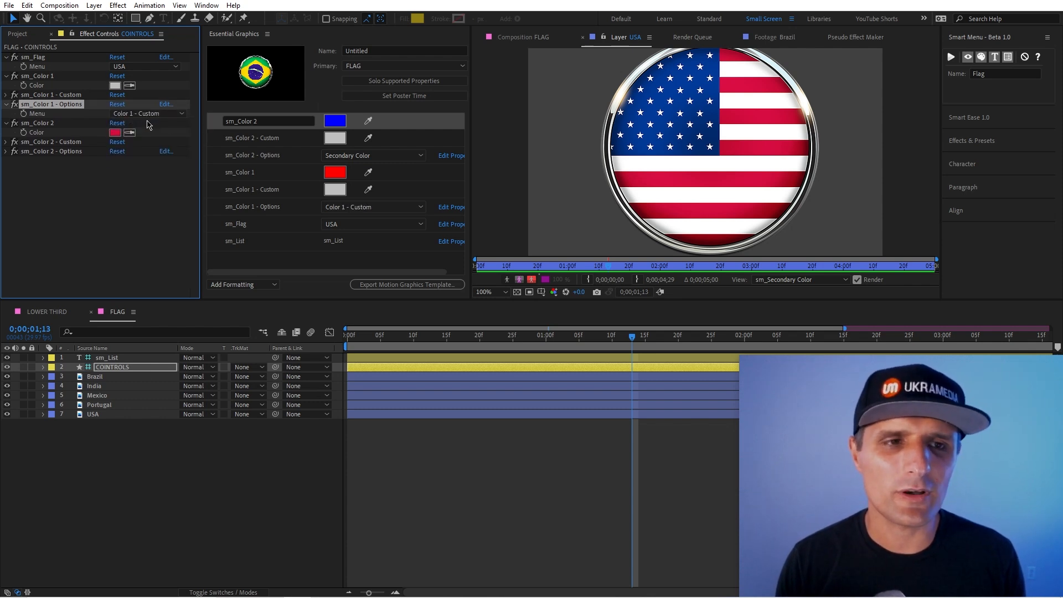
click(147, 113)
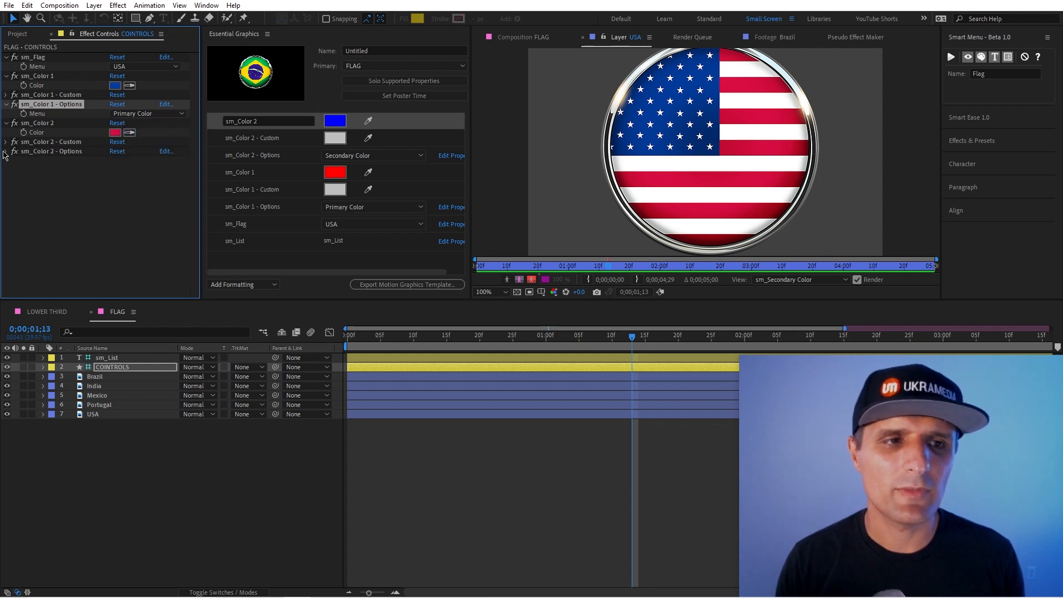
click(147, 159)
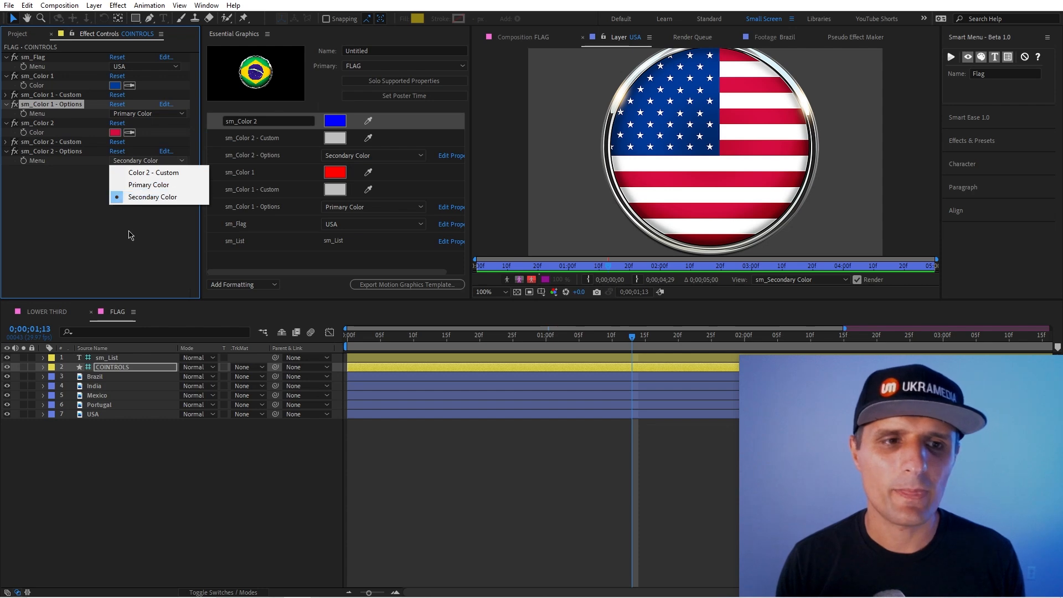
click(153, 197)
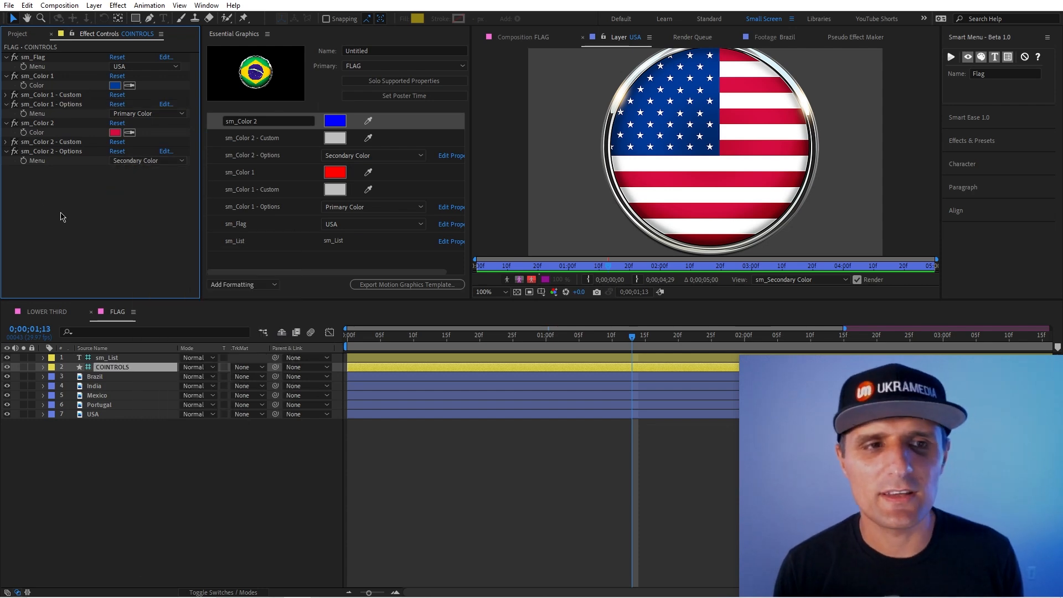
mouse_move(149, 156)
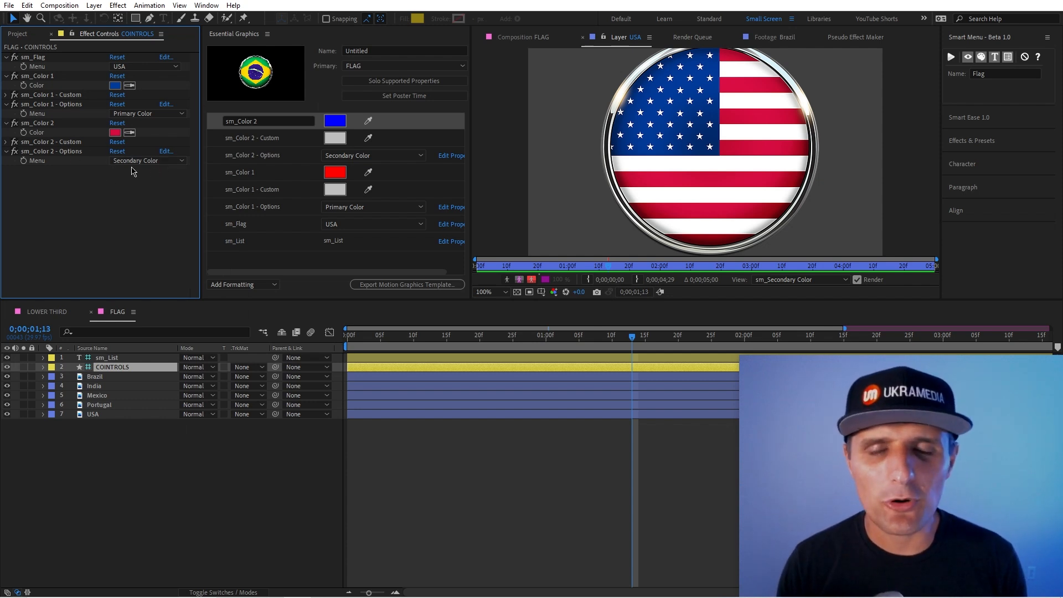
mouse_move(275, 105)
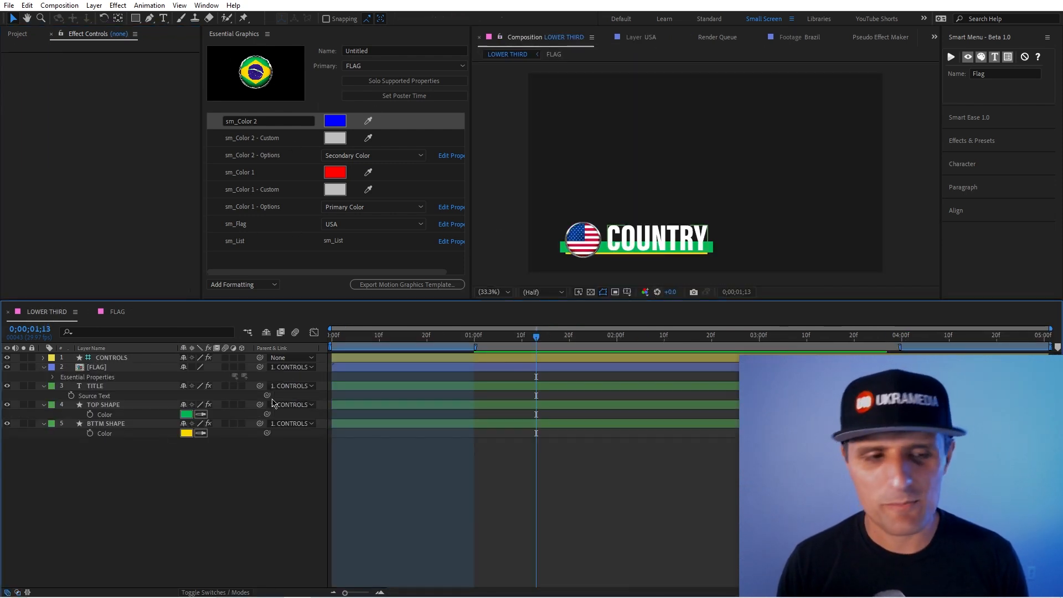
Step: Link the TITLE Source Text to the FLAG layer's sm_List so it reads USA instead of COUNTRY
click(96, 366)
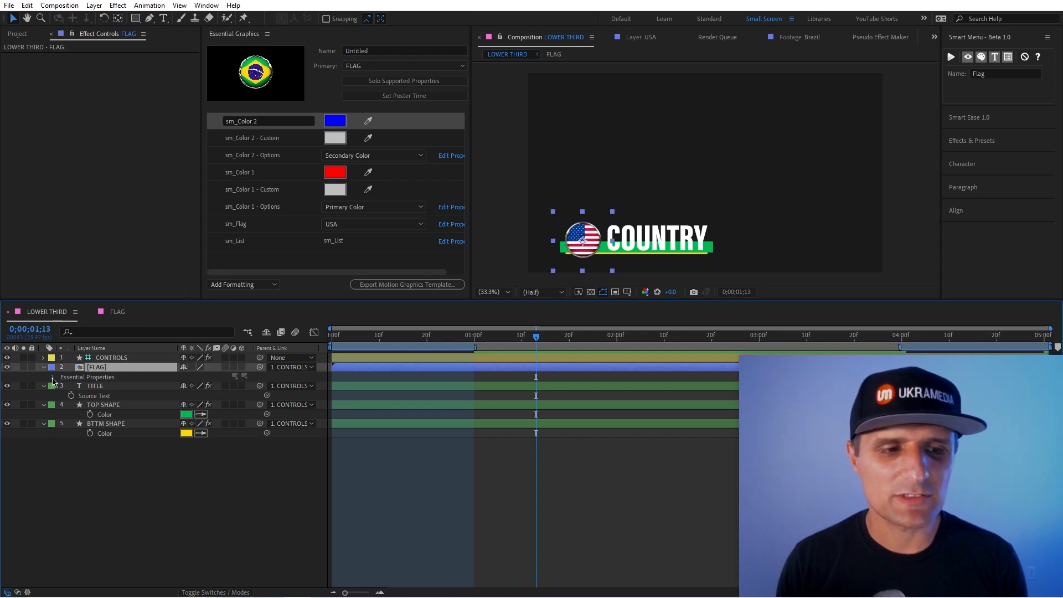
click(43, 376)
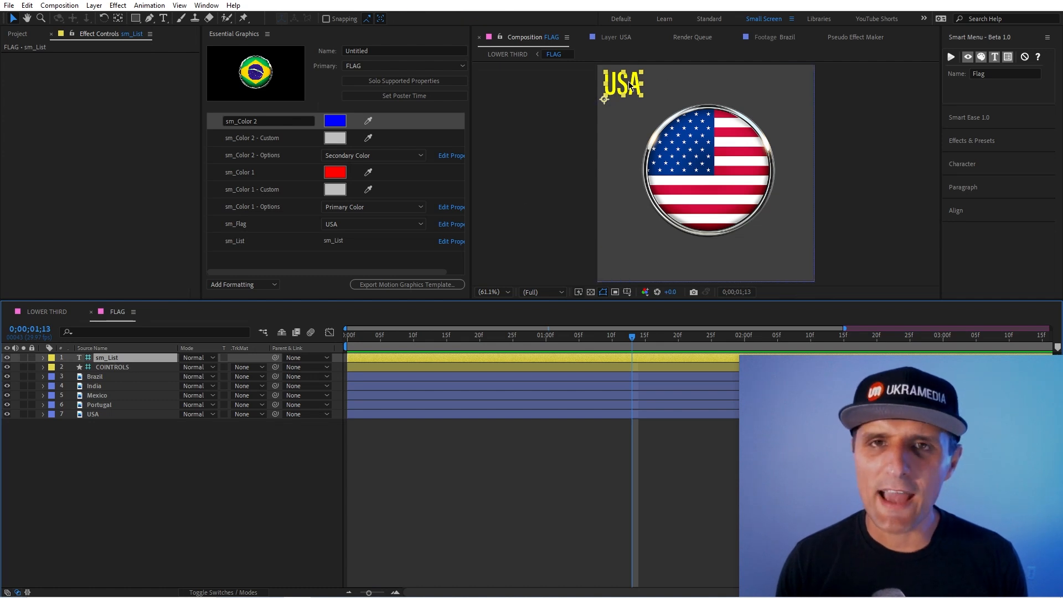
mouse_move(297, 267)
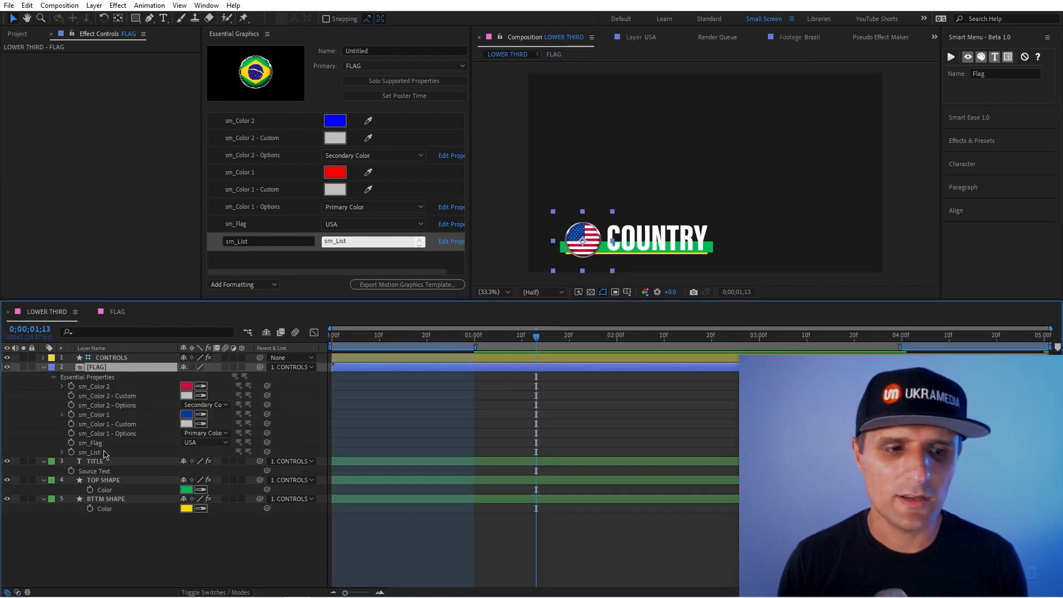
click(95, 461)
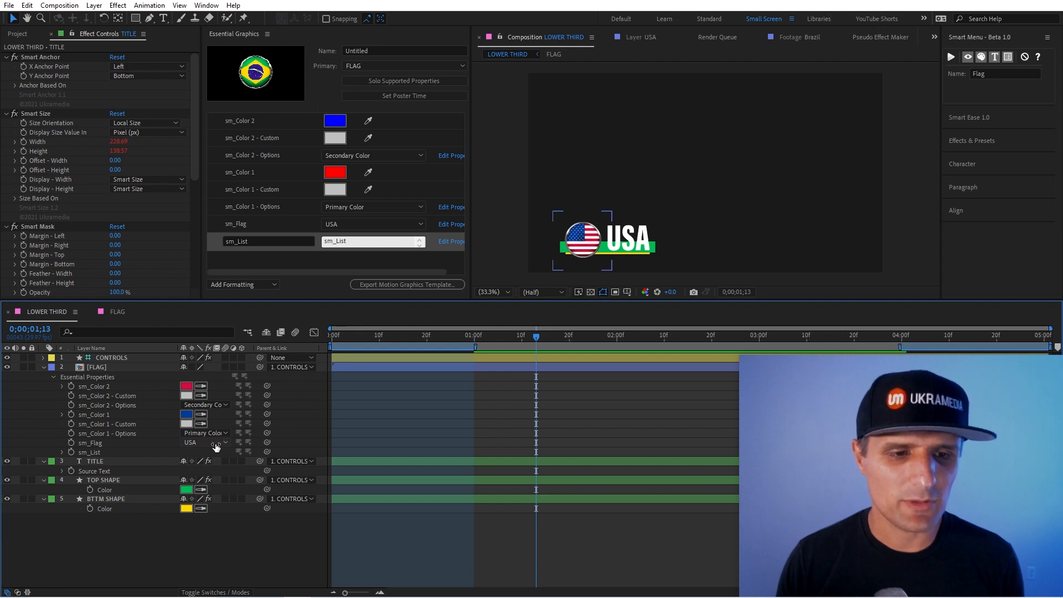
click(203, 442)
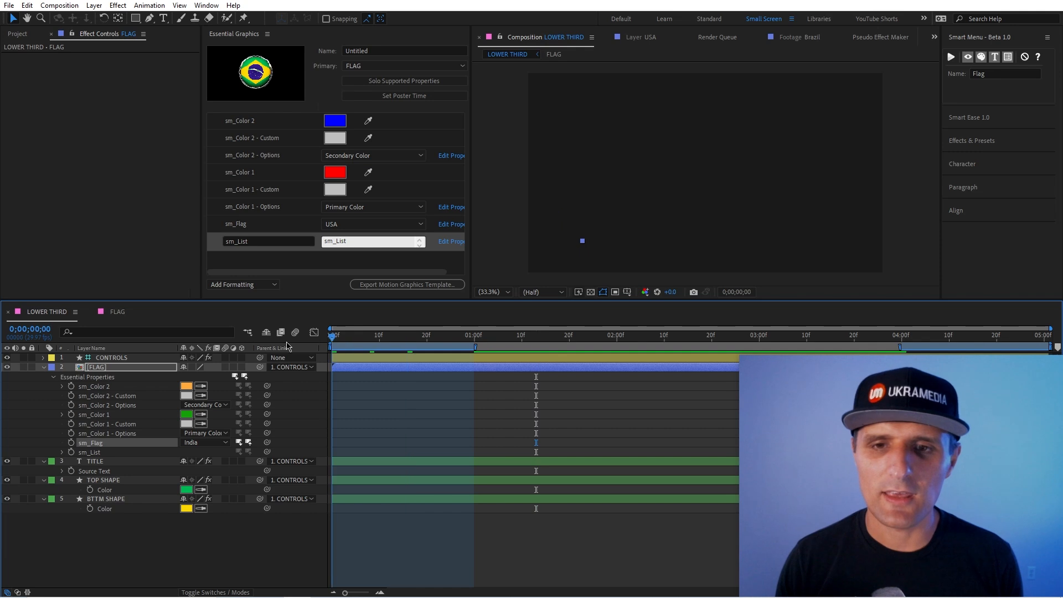
Step: Choose Portugal in the sm_Flag dropdown so flag and title show PORTUGAL
click(204, 442)
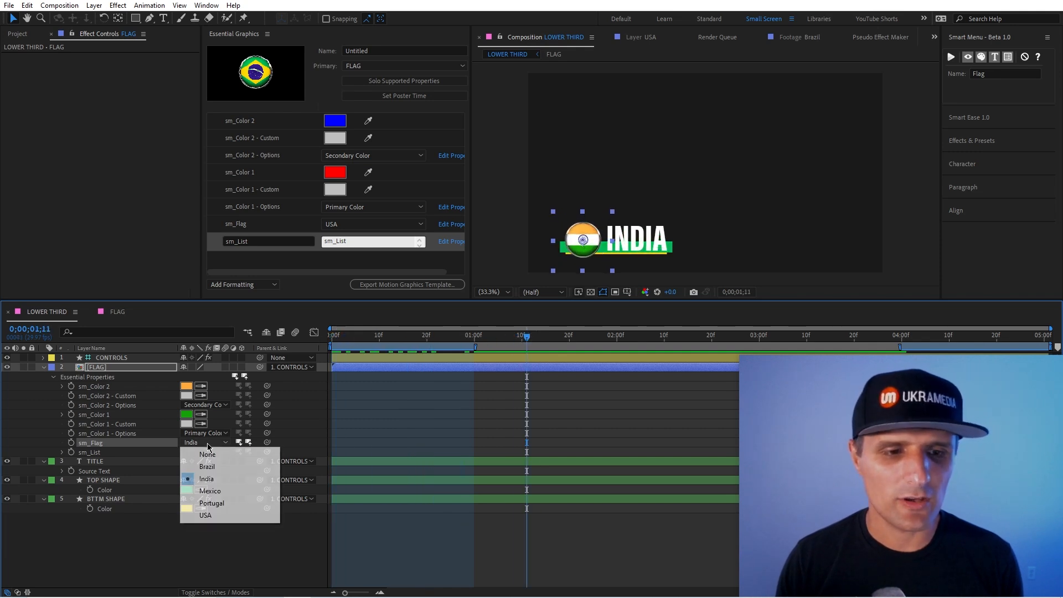
click(207, 466)
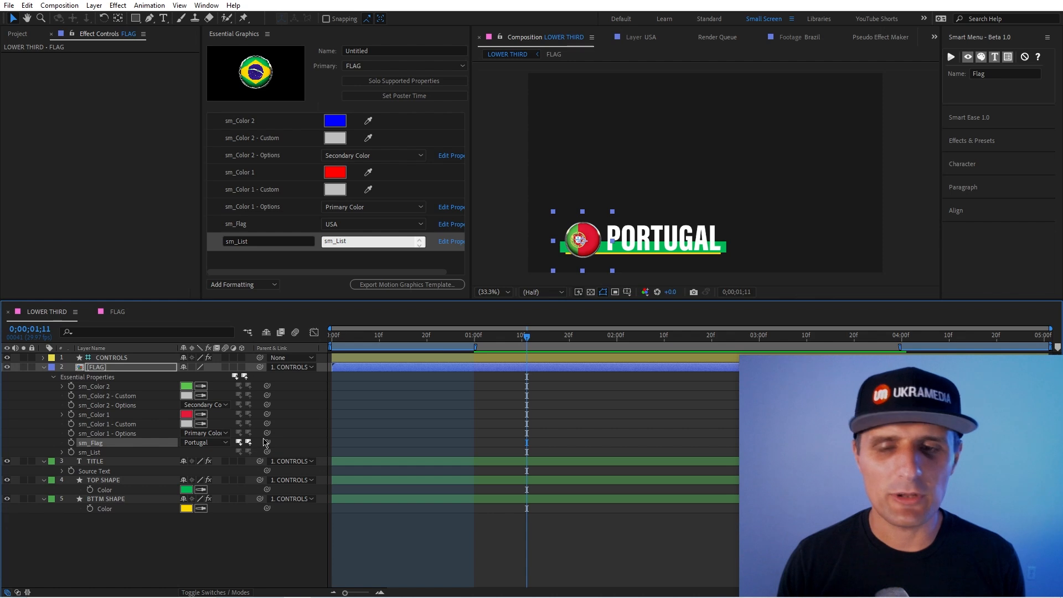
mouse_move(738, 255)
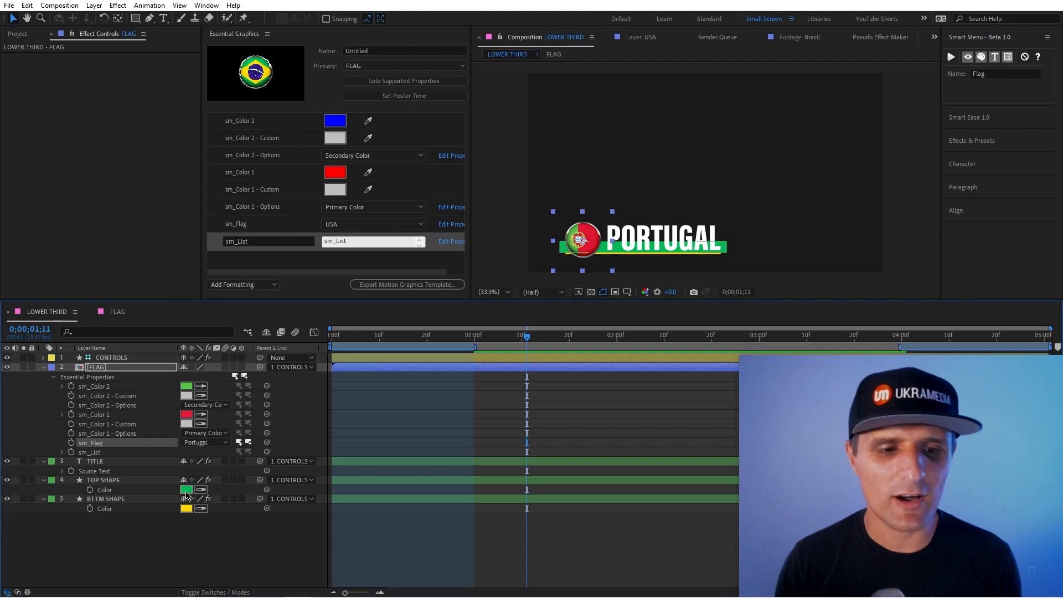
Step: Link TOP SHAPE and BTTM SHAPE Color to sm_Color 1 and 2, then test with Mexico
click(102, 479)
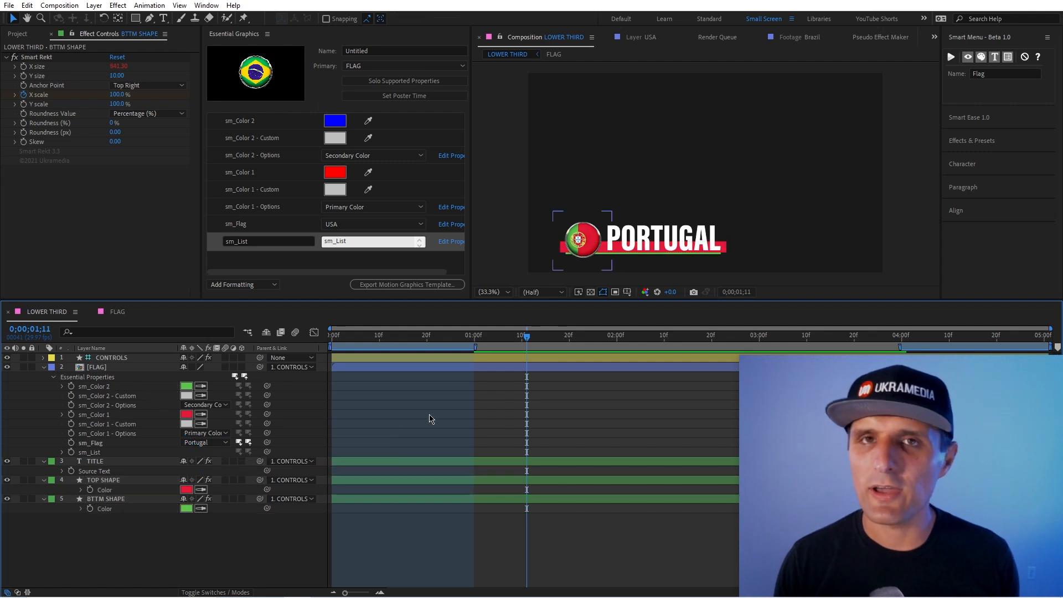
click(206, 442)
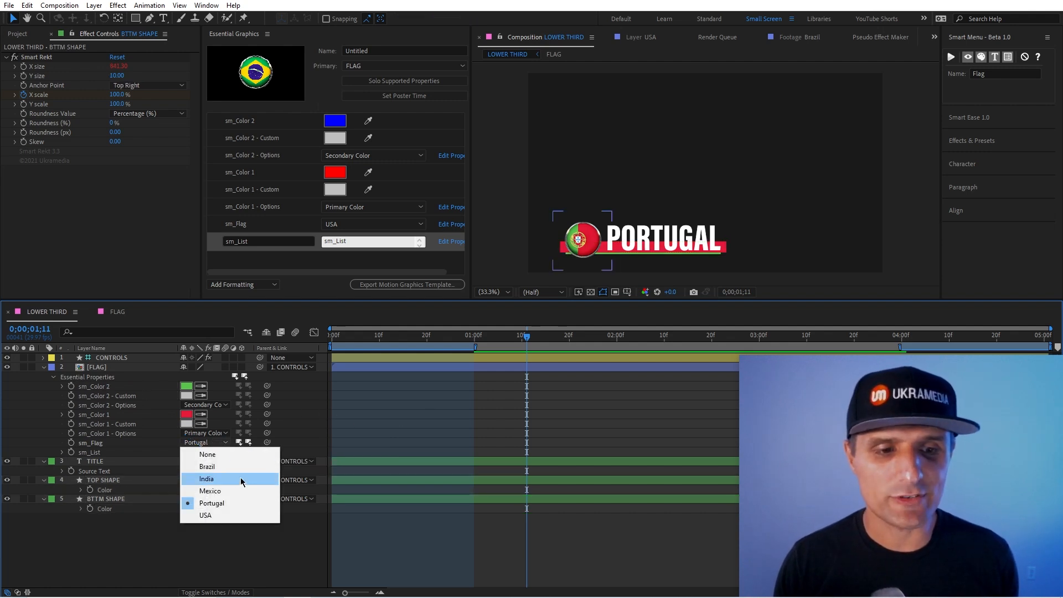
click(207, 466)
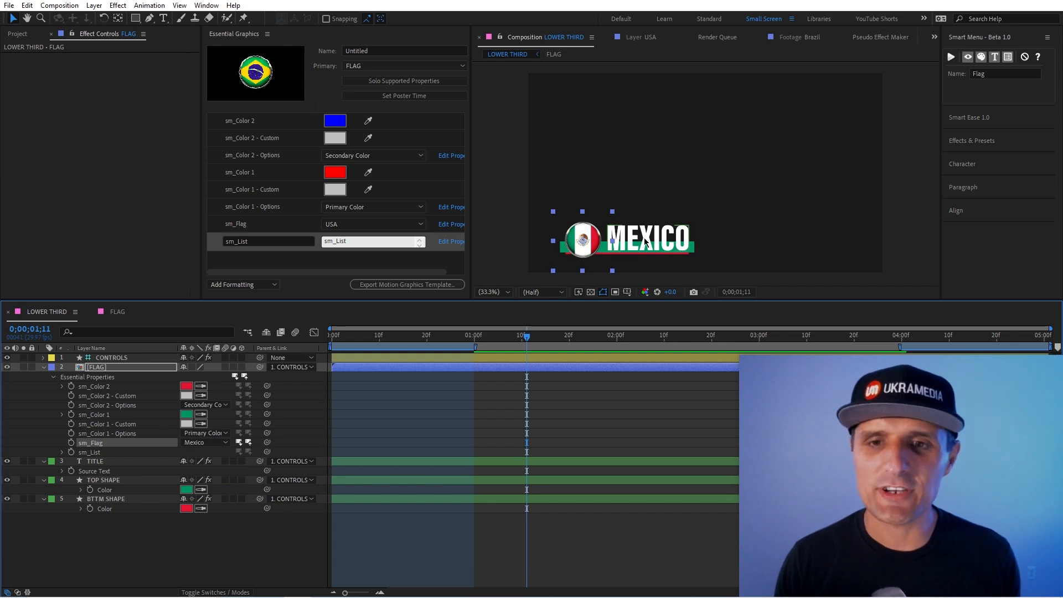
Step: Cycle sm_Flag through Brazil and set it to None, leaving only the coloured bars
click(204, 441)
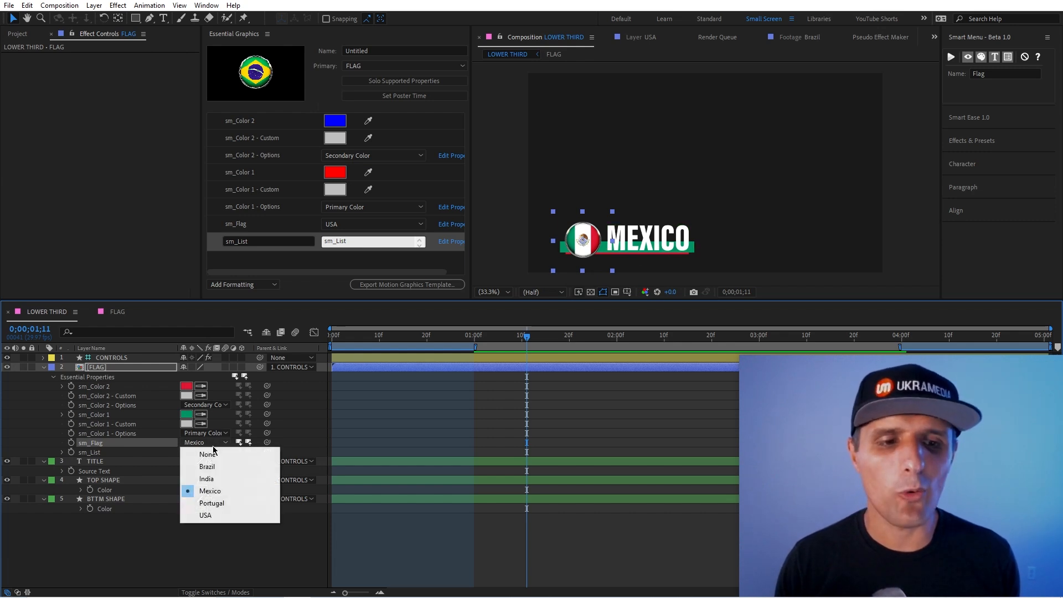
click(207, 466)
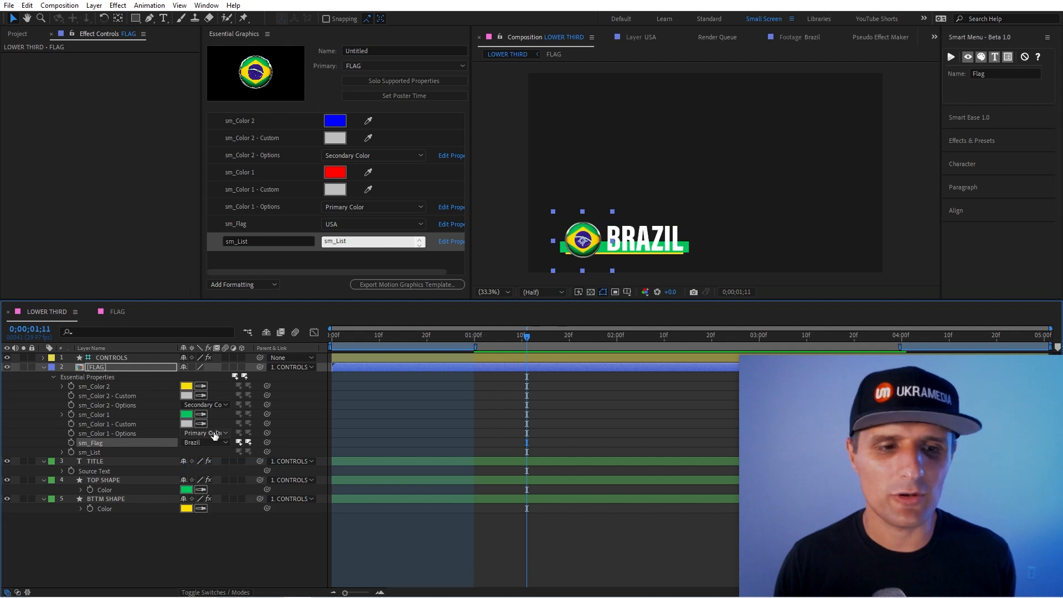
click(206, 442)
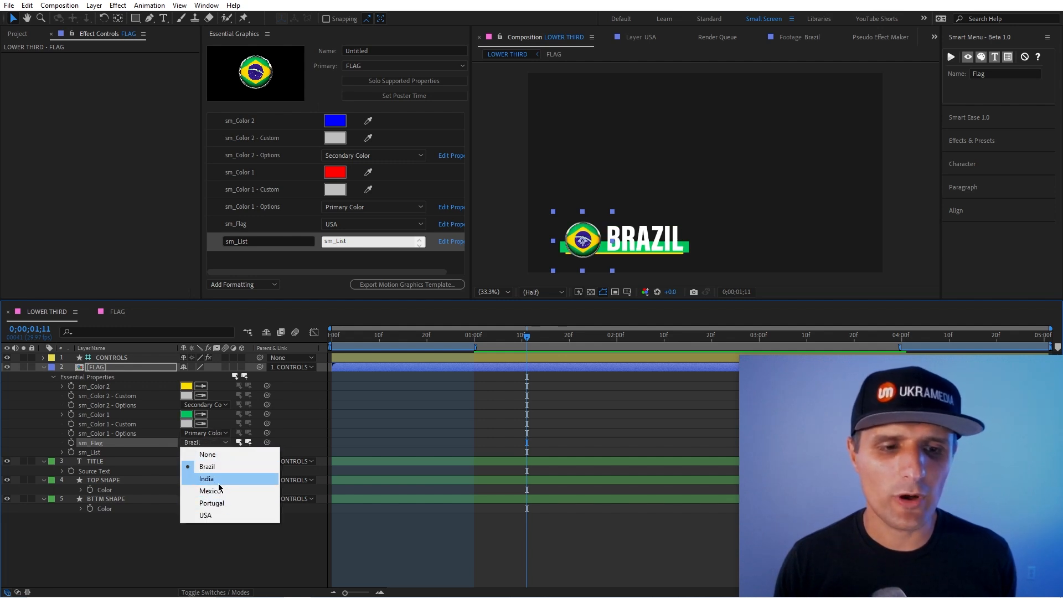
click(206, 515)
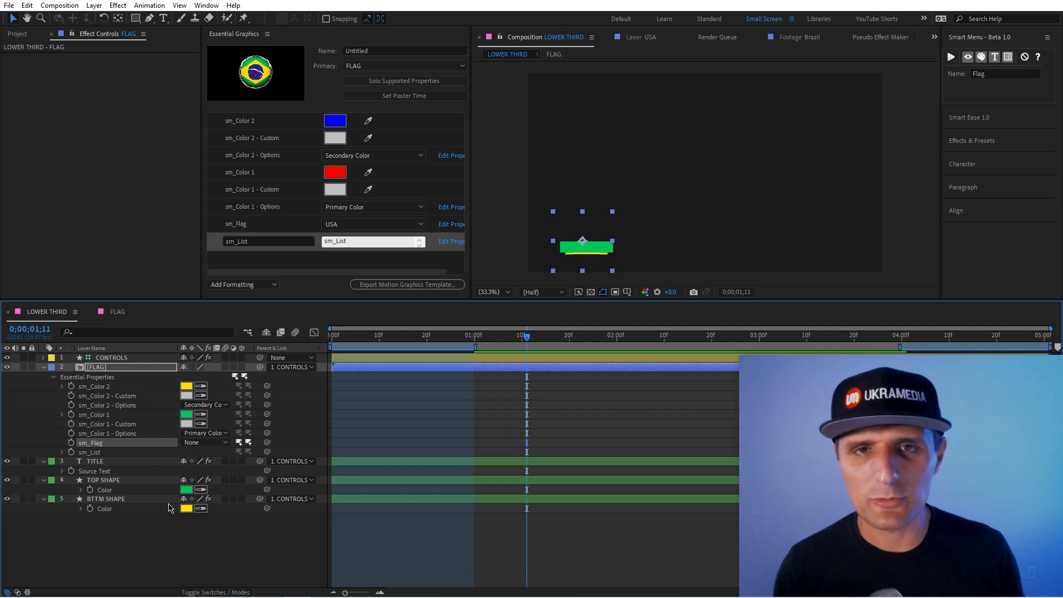
click(204, 442)
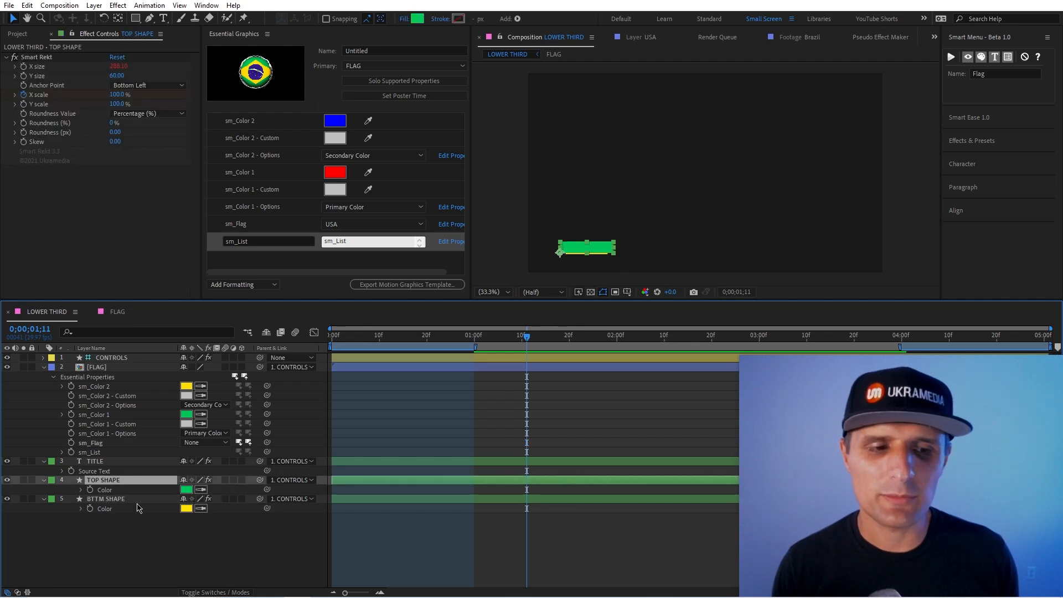
mouse_move(161, 526)
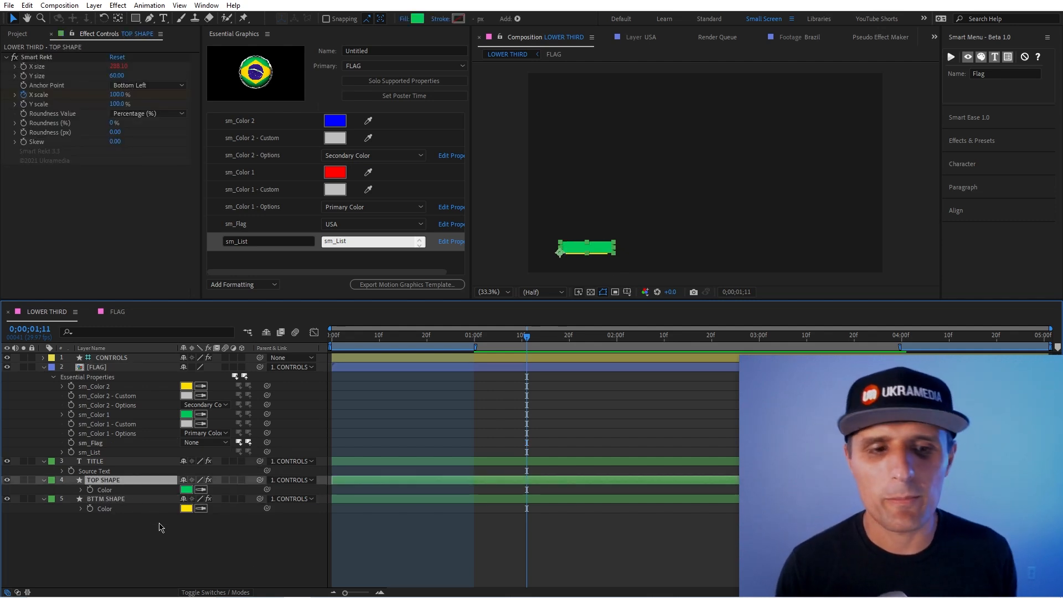
Step: Set sm_Flag back to Mexico and try Open in Essential Graphics, dismissing the unsupported-properties warning
click(204, 432)
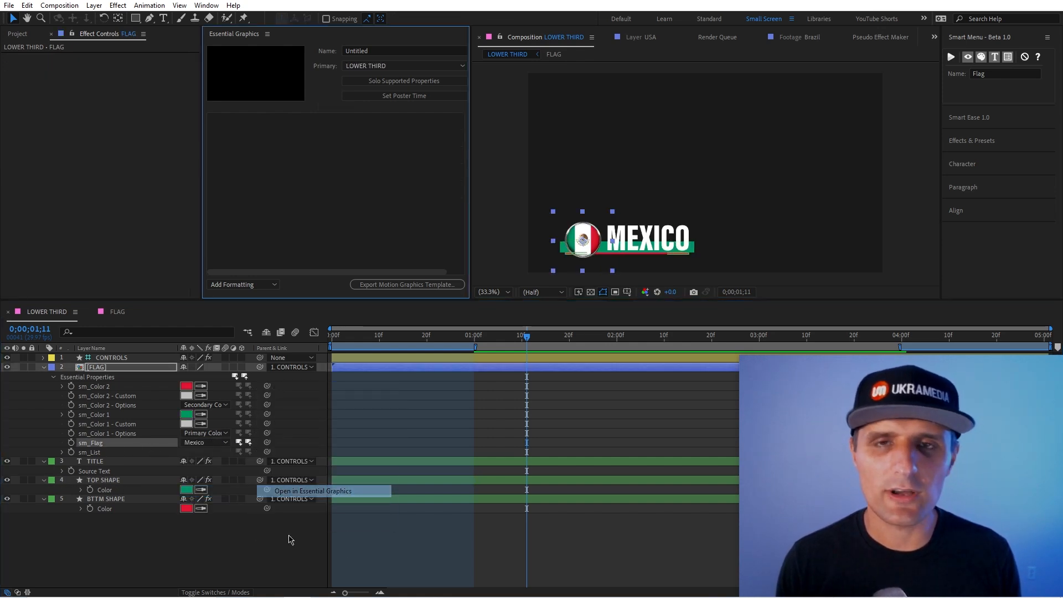
mouse_move(334, 261)
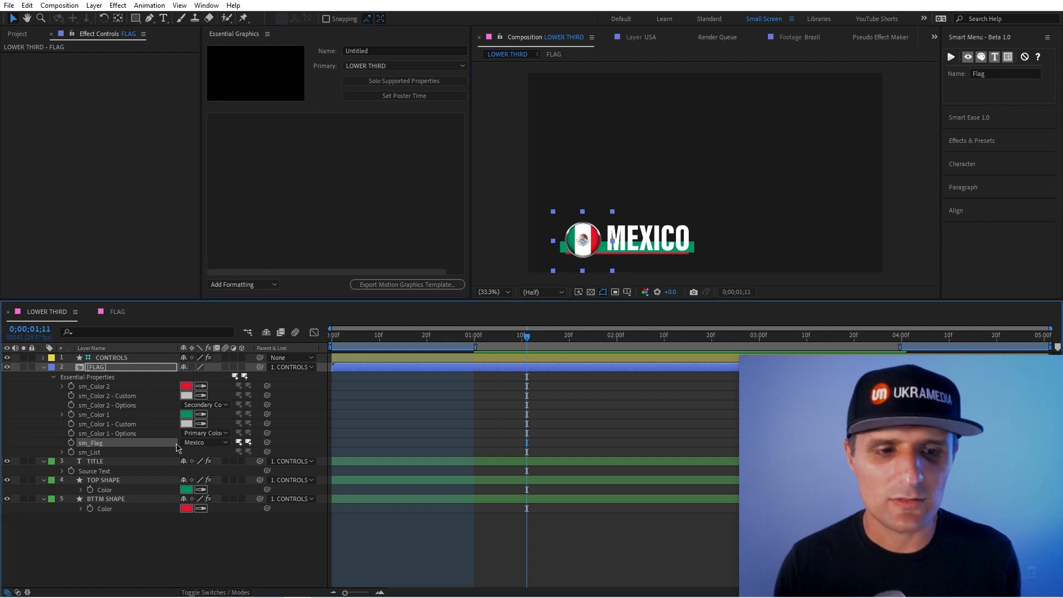
click(204, 441)
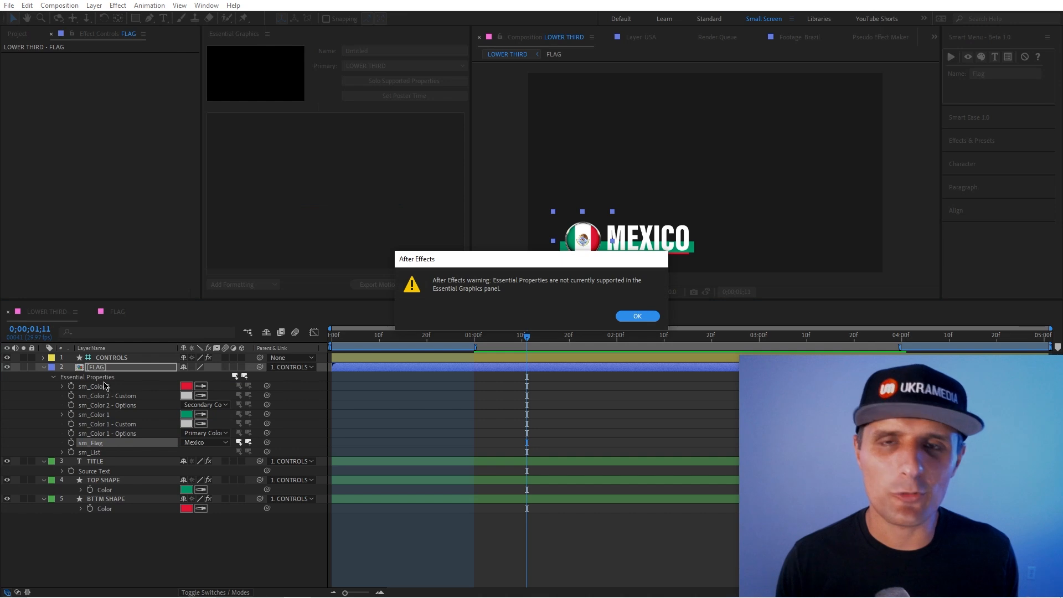
click(636, 316)
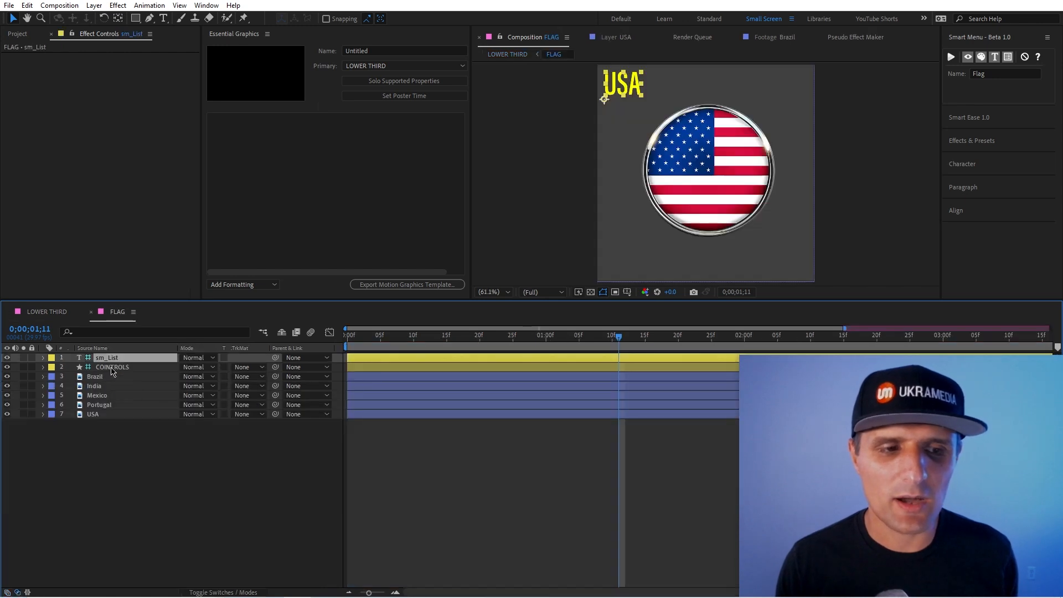
Step: Back in LOWER THIRD, pick-whip the FLAG layer's sm_Flag to the CONTROLS sm_Flag Menu
click(112, 366)
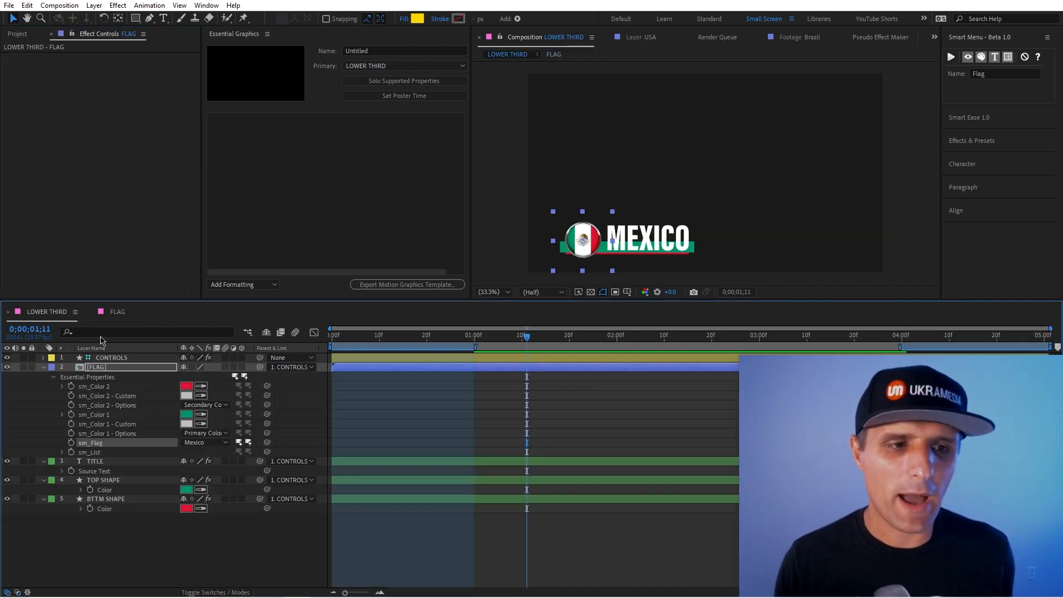
click(111, 357)
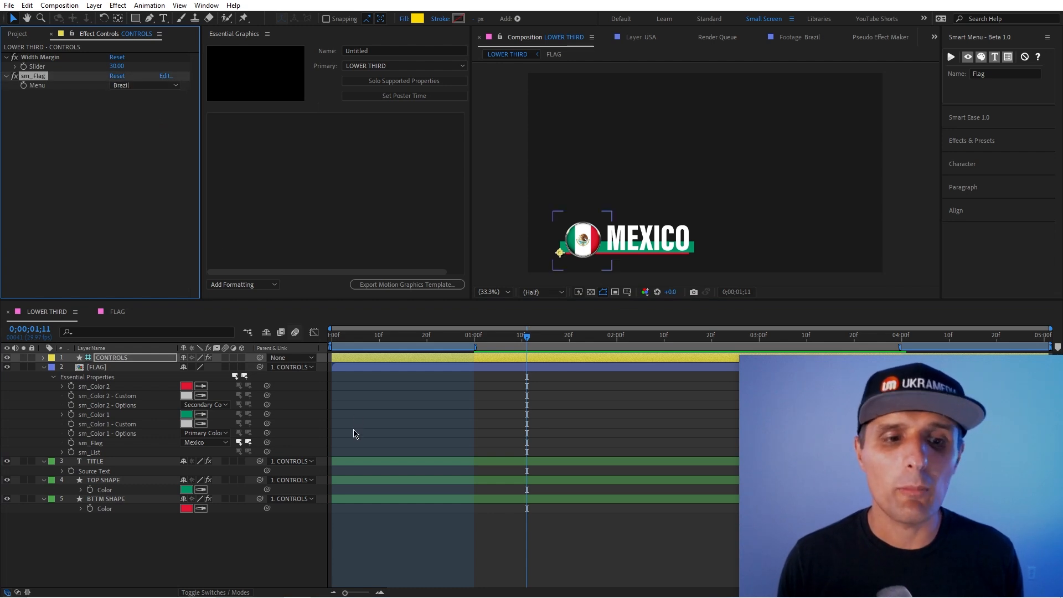
click(97, 367)
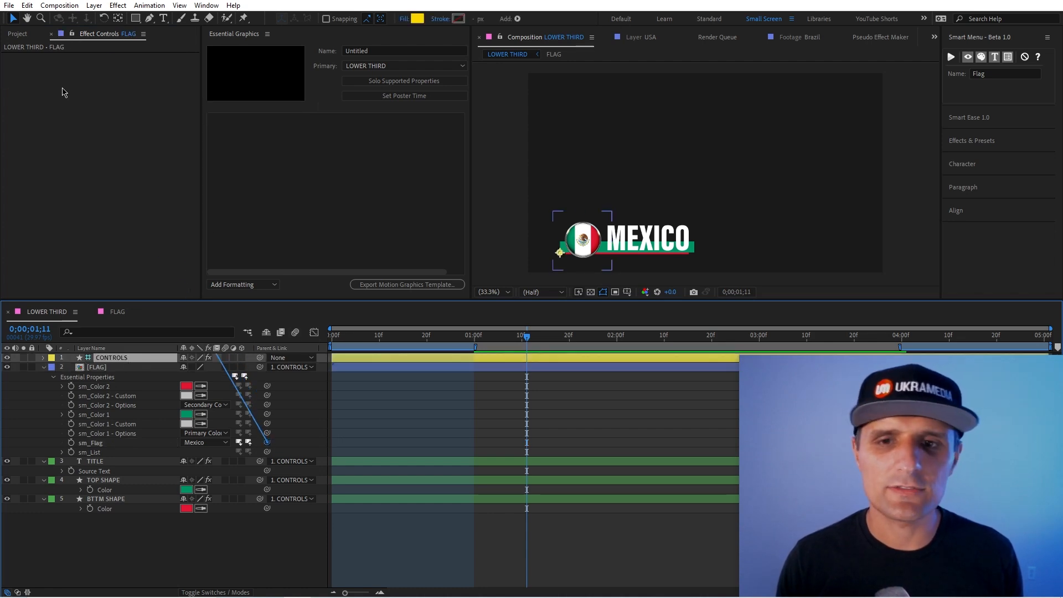
Step: Test the CONTROLS sm_Flag Menu through USA and India, settle on Mexico, and expose the menu
click(144, 85)
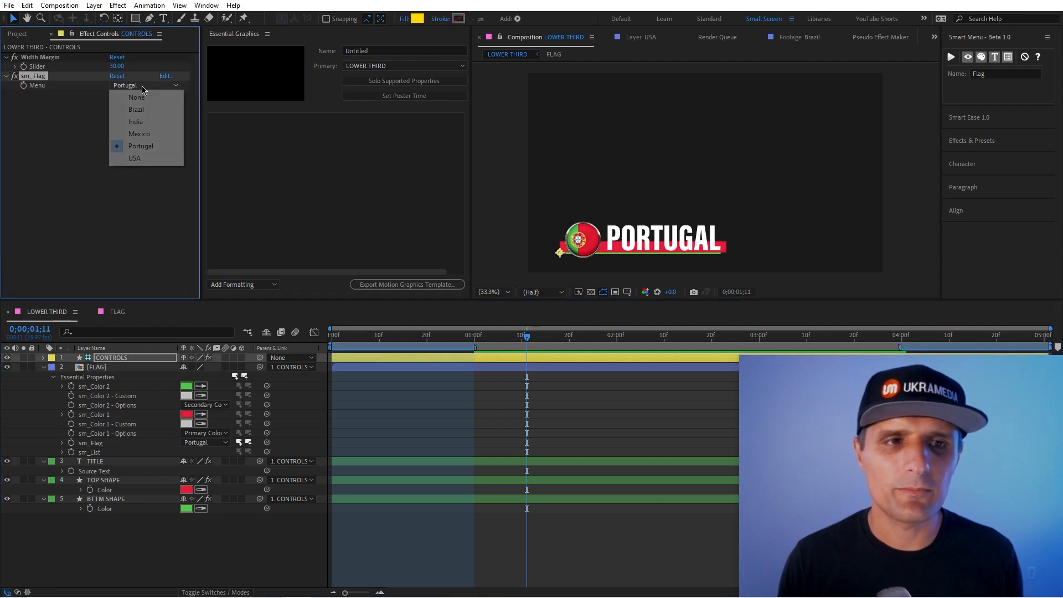
click(134, 159)
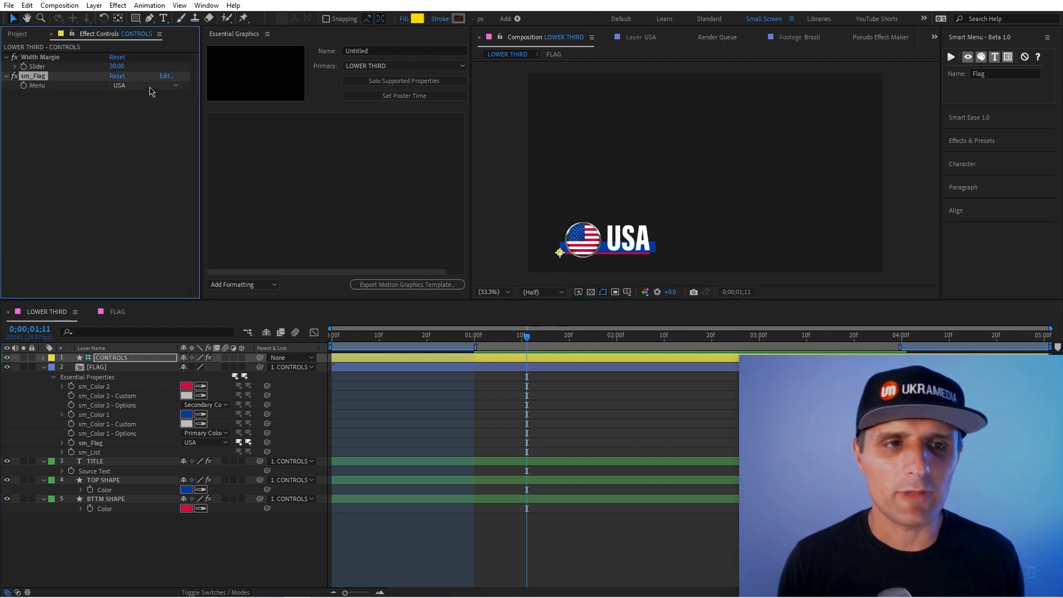
click(144, 85)
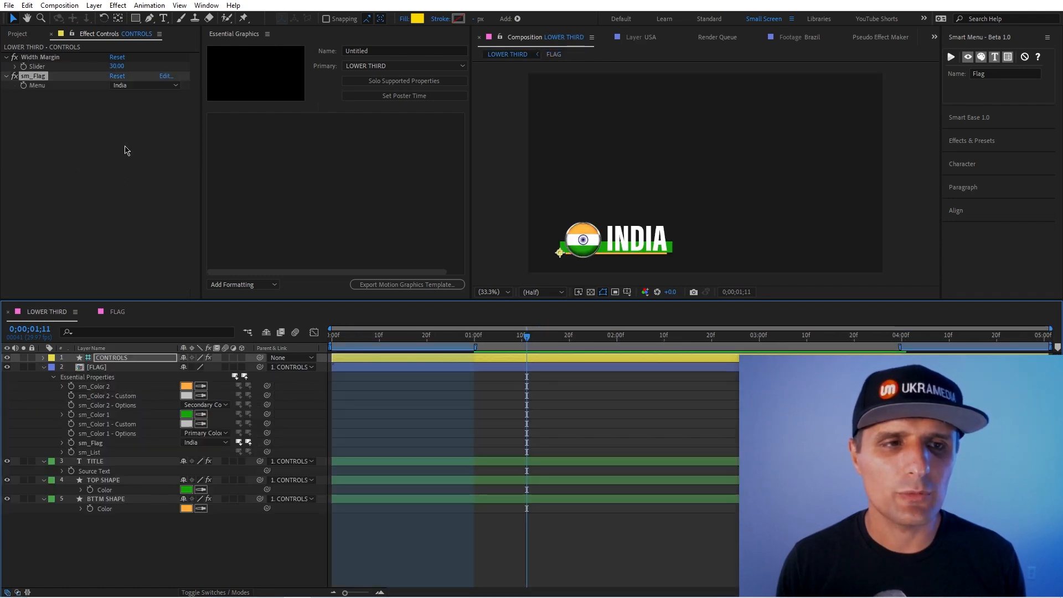
click(144, 85)
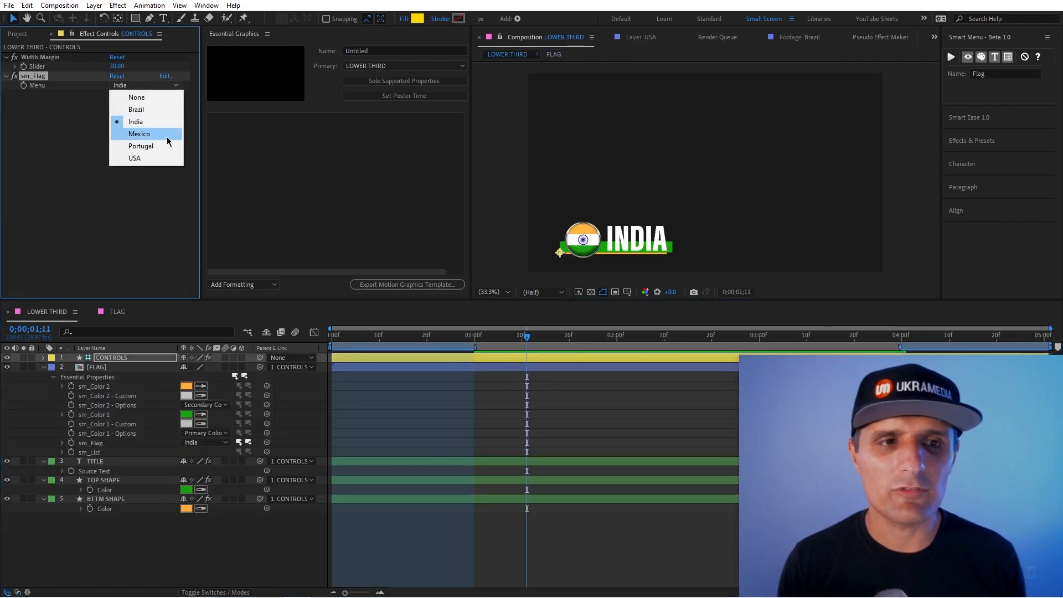
click(140, 134)
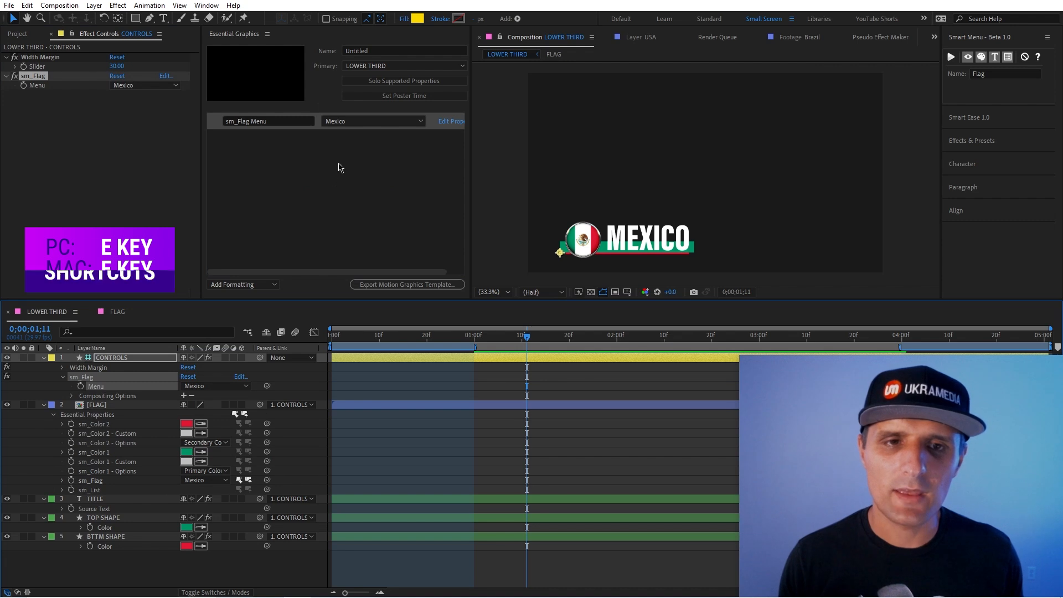
click(372, 120)
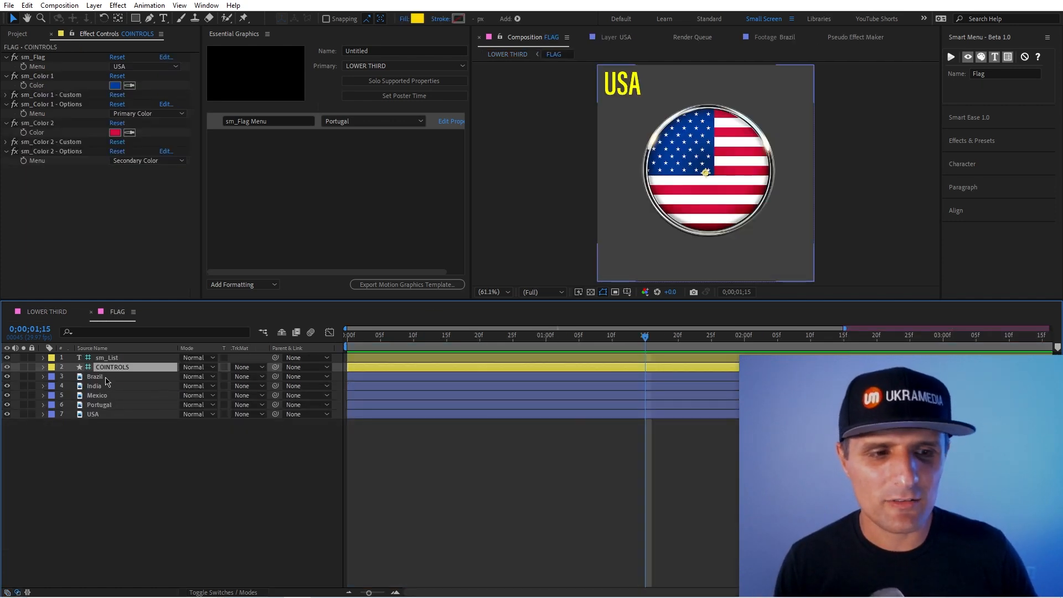
mouse_move(161, 393)
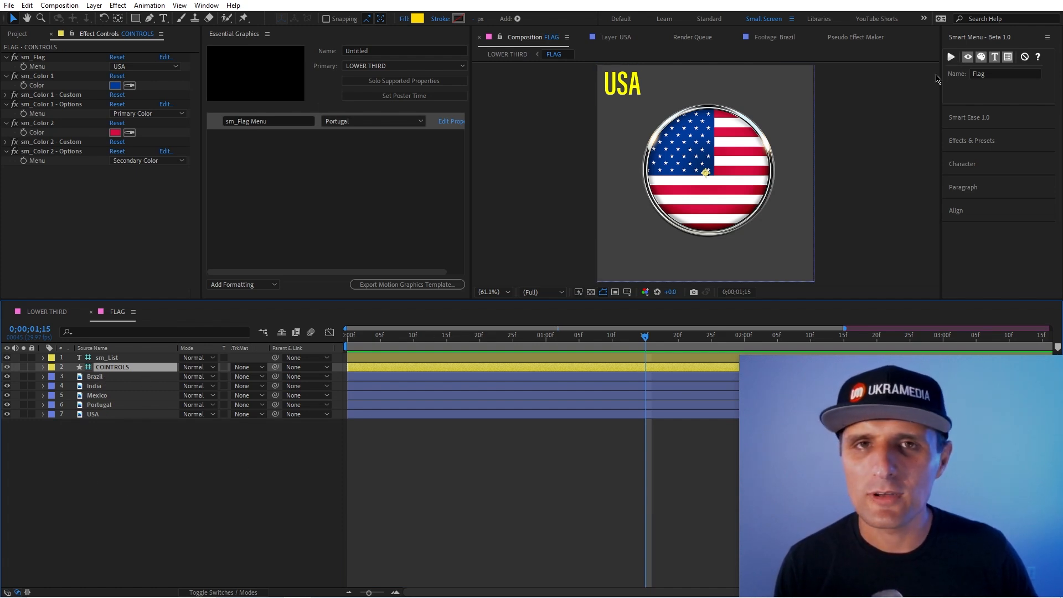
mouse_move(247, 484)
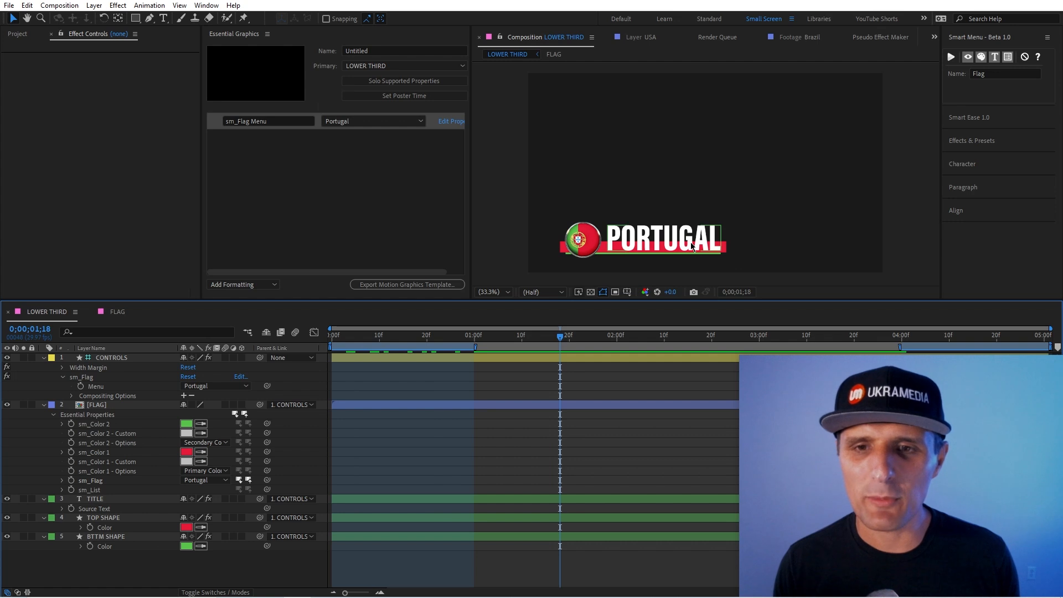
Step: Inspect TITLE and BTTM SHAPE, then show keyframes on FLAG scale and both shapes' X scale
click(94, 498)
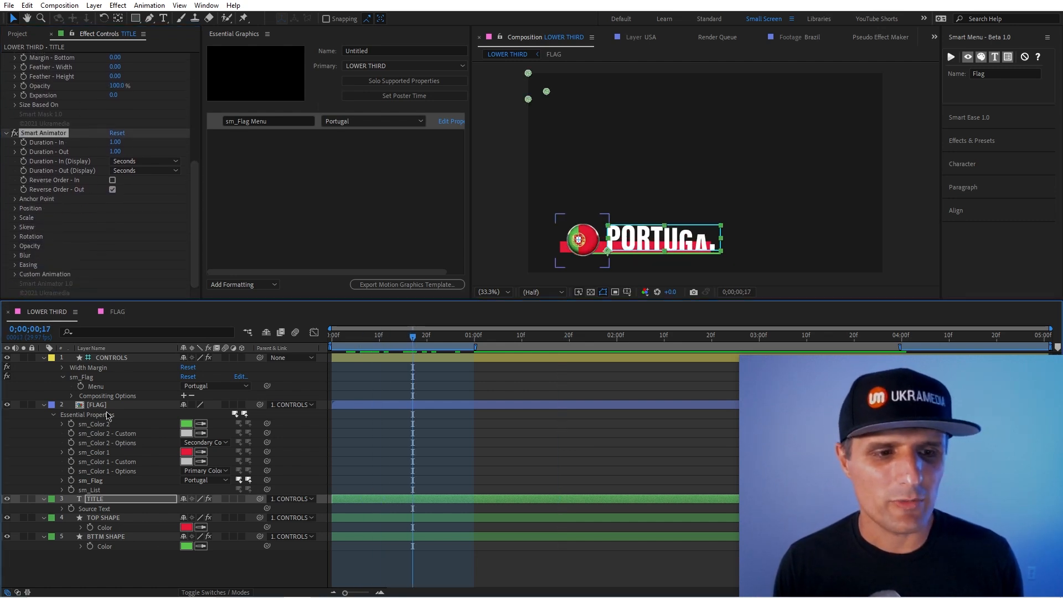
click(106, 535)
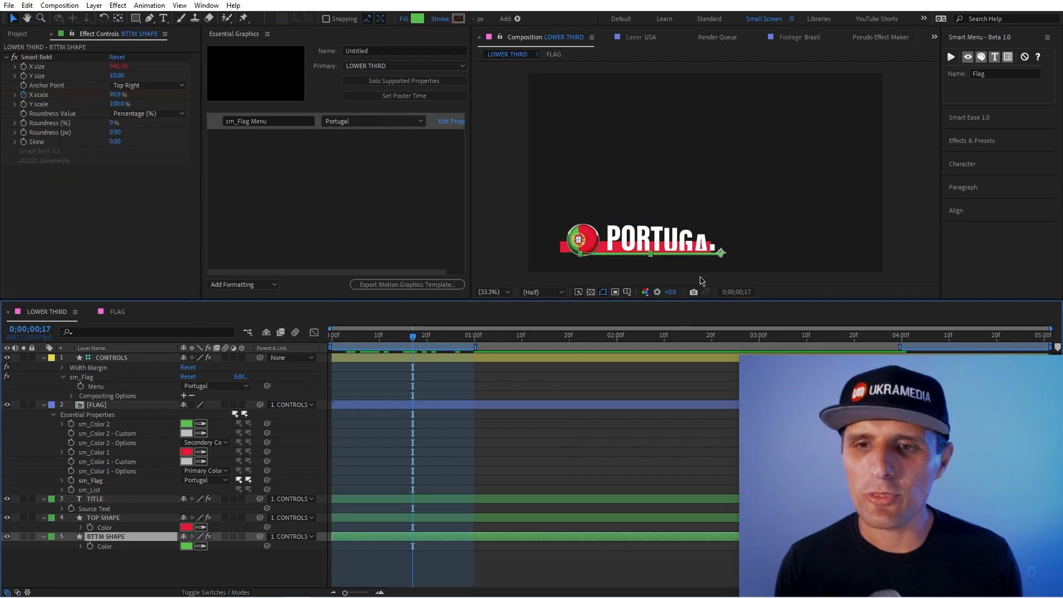
mouse_move(138, 192)
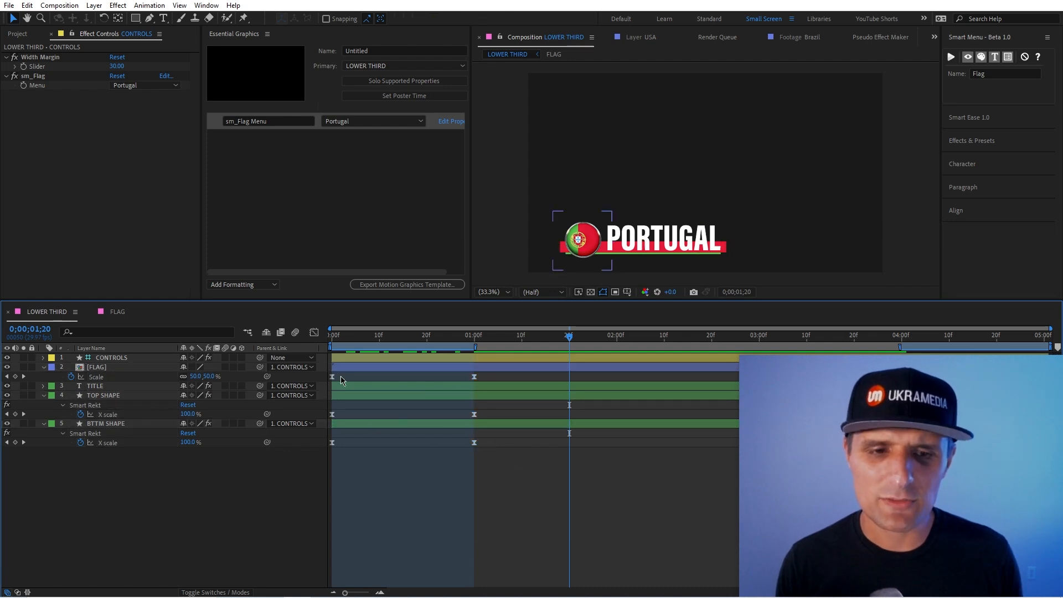
click(96, 366)
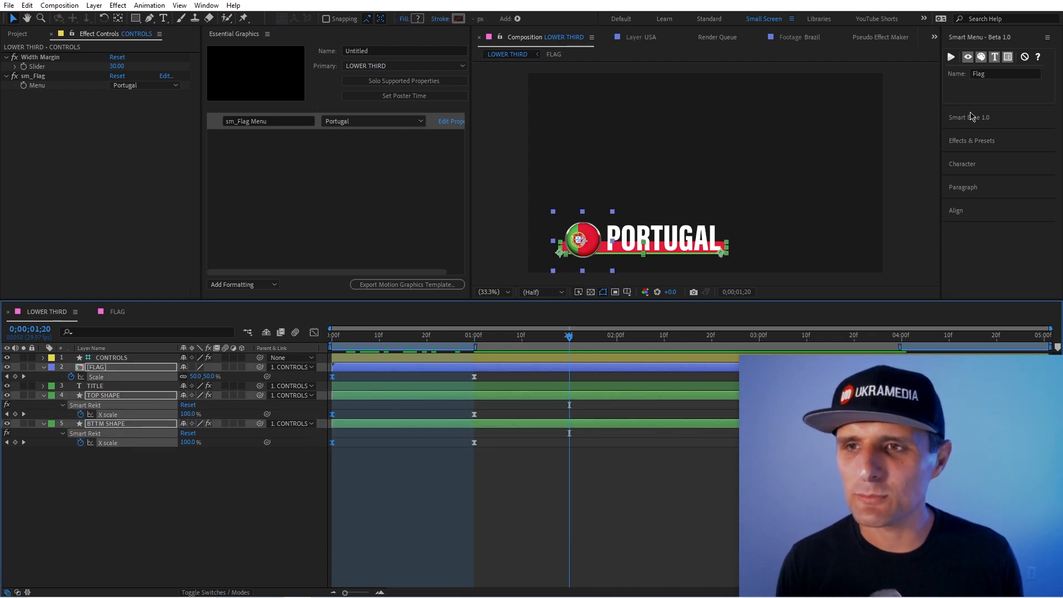